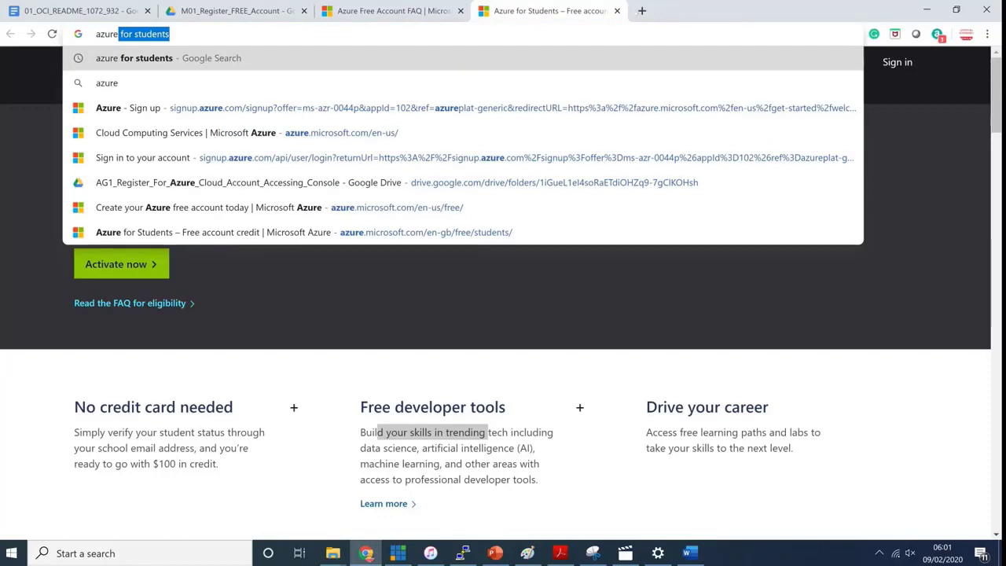
- Browse to azure.com in a new tab and start the free account sign-up via Start free
{"action": "left_click", "coordinate": [643, 10]}
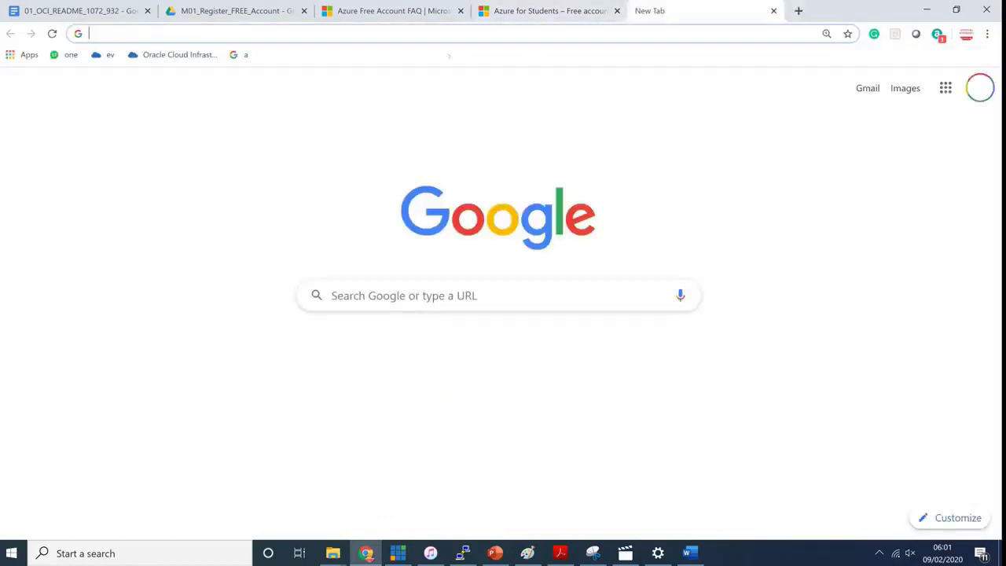
{"action": "type", "text": "azure.com"}
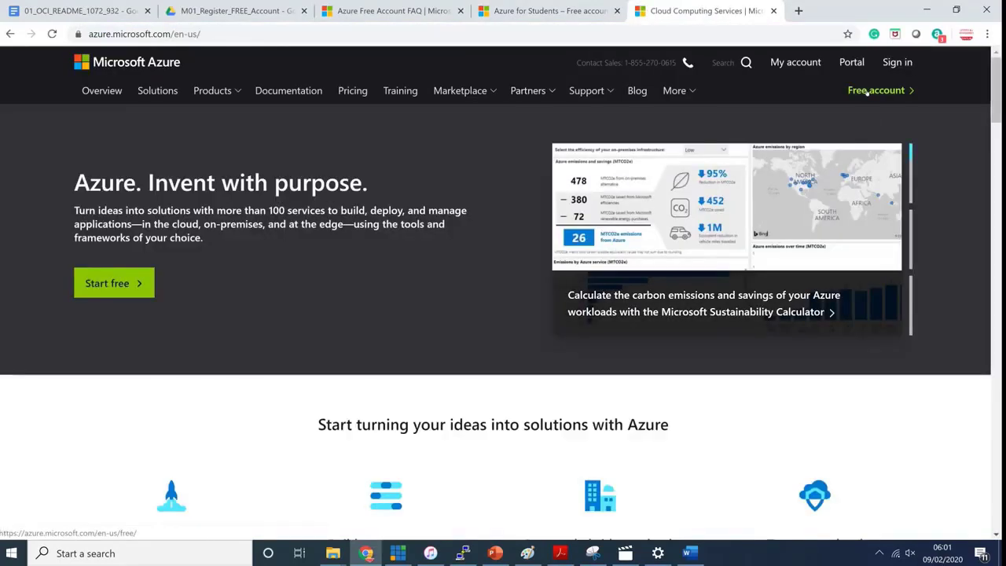
{"action": "left_click", "coordinate": [876, 89]}
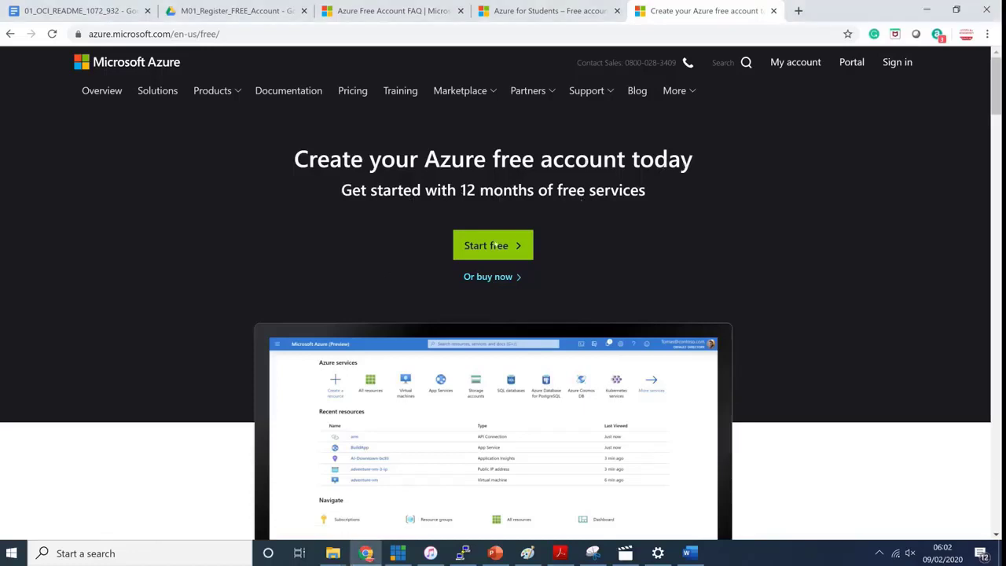
{"action": "left_click", "coordinate": [493, 244]}
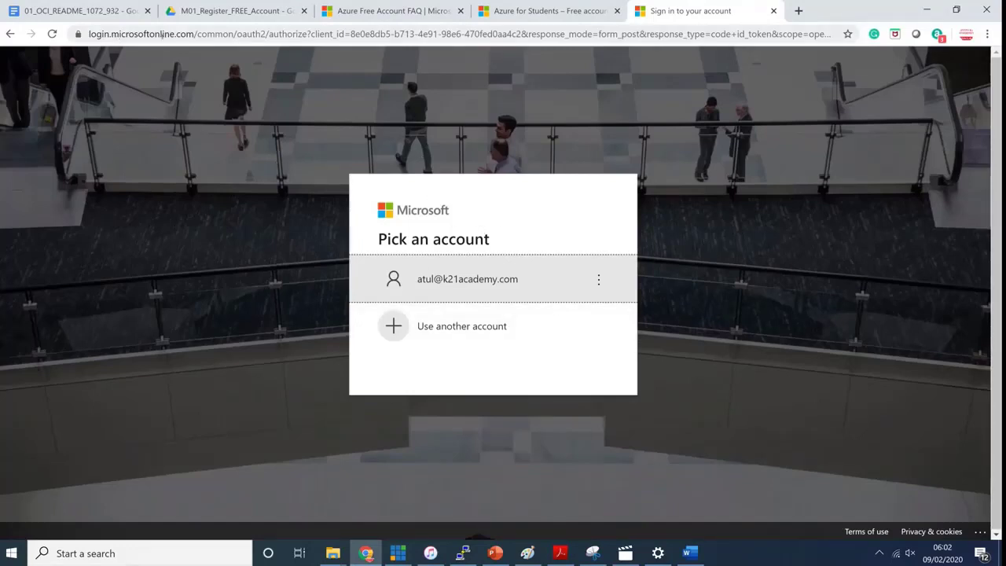
{"action": "left_click", "coordinate": [468, 279]}
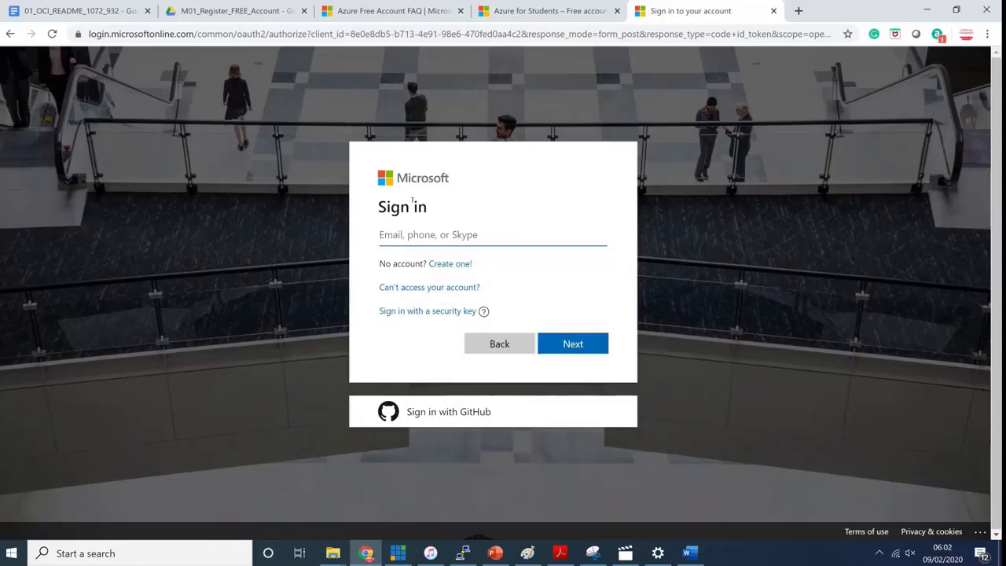
{"action": "left_click", "coordinate": [573, 344]}
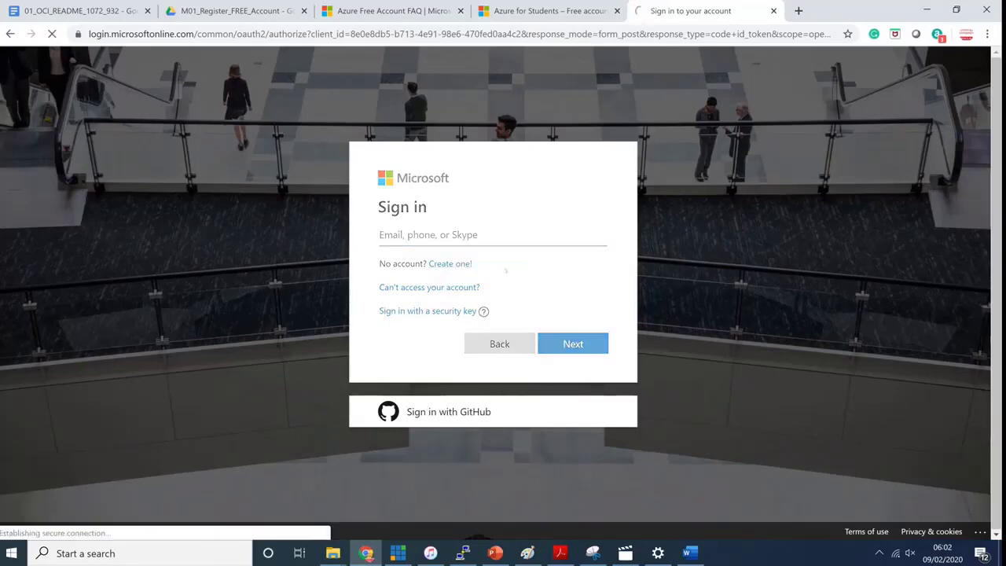
{"action": "left_click", "coordinate": [450, 263]}
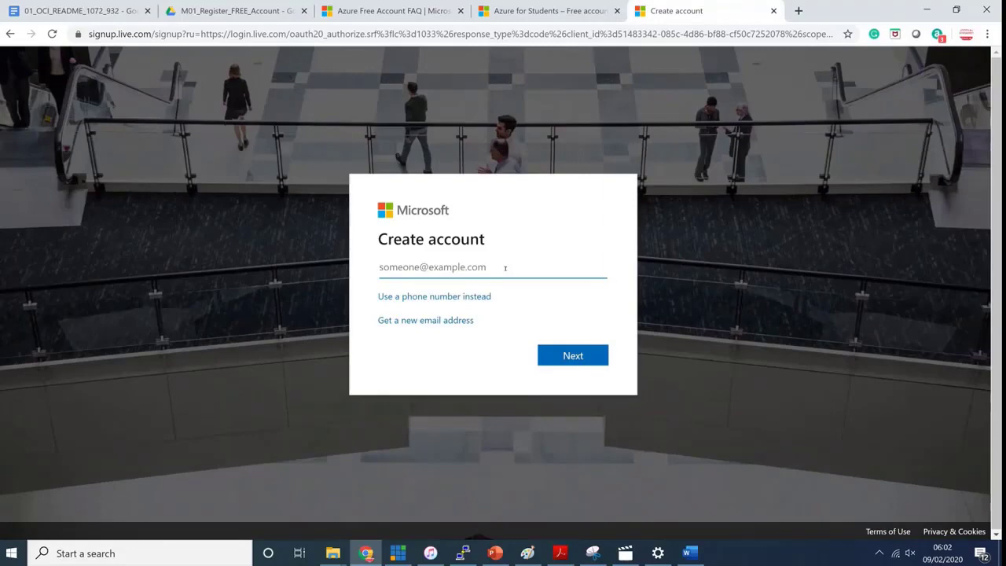
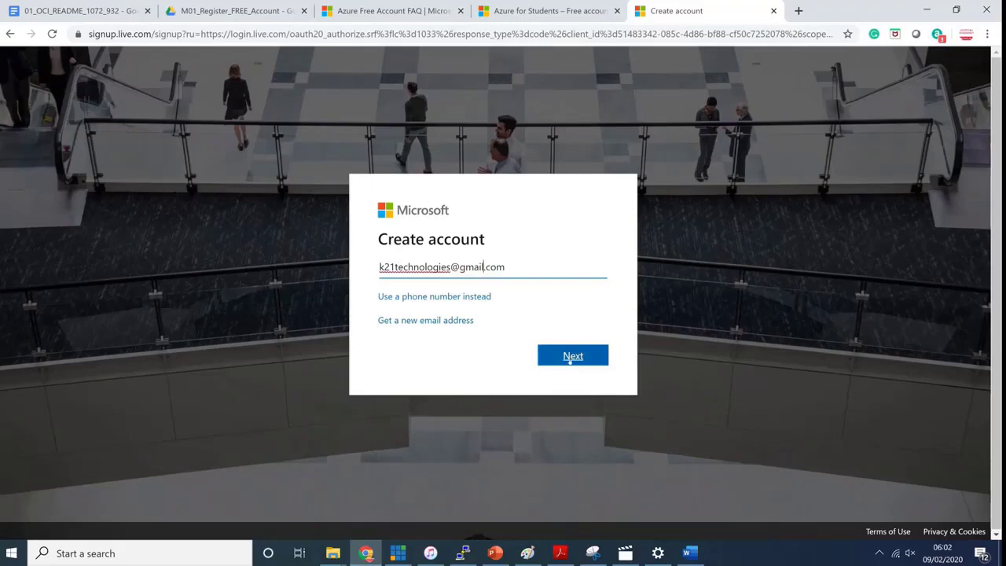
{"action": "left_click", "coordinate": [572, 355]}
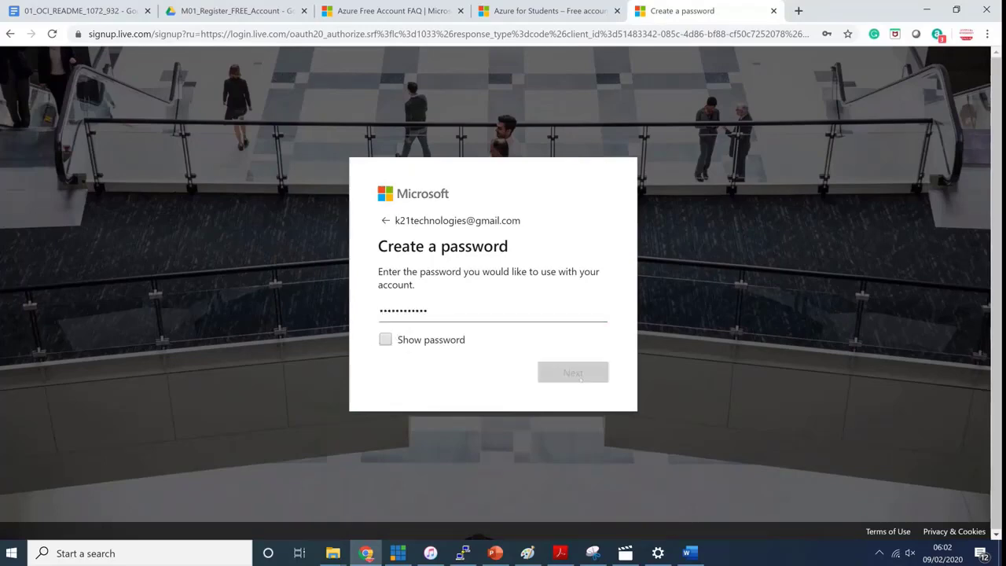
{"action": "left_click", "coordinate": [573, 372]}
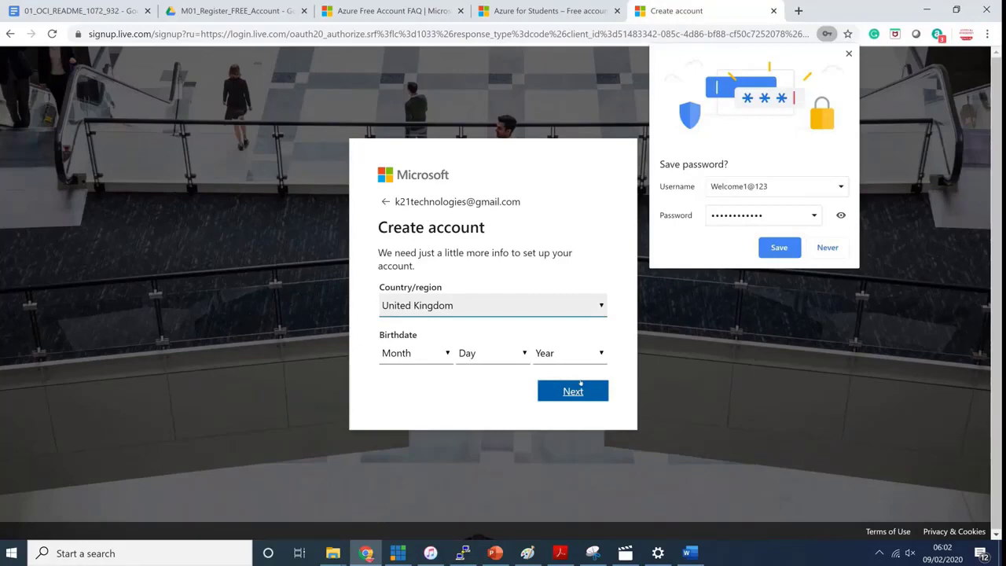
- Enter a January 1 birthdate with year and continue to email verification
{"action": "left_click", "coordinate": [415, 353]}
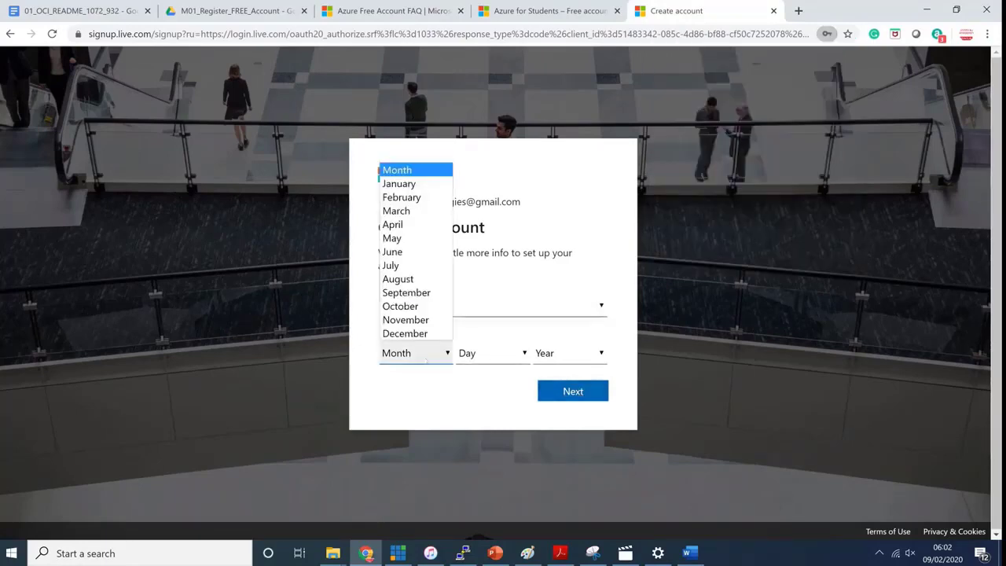
{"action": "left_click", "coordinate": [398, 184]}
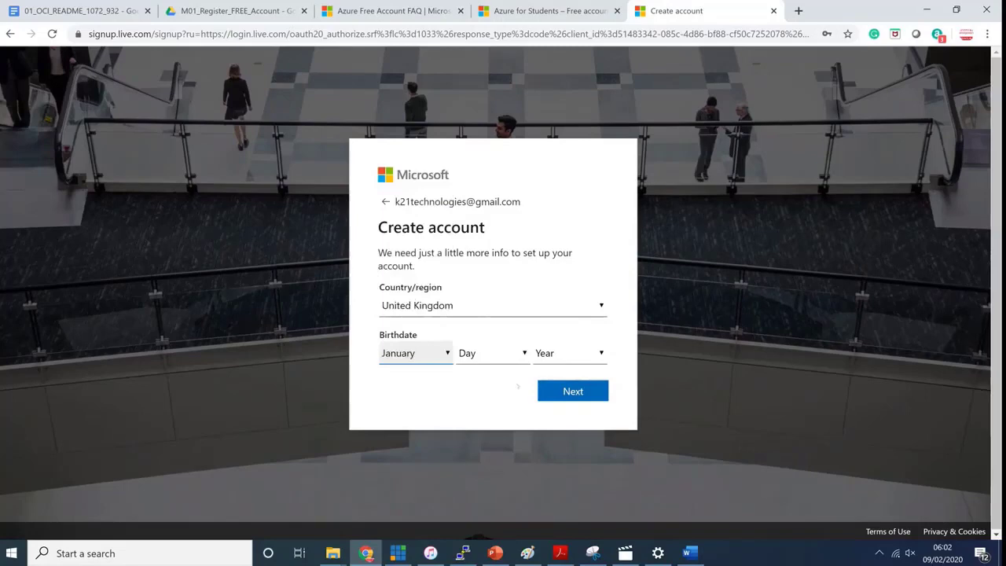
{"action": "left_click", "coordinate": [491, 353]}
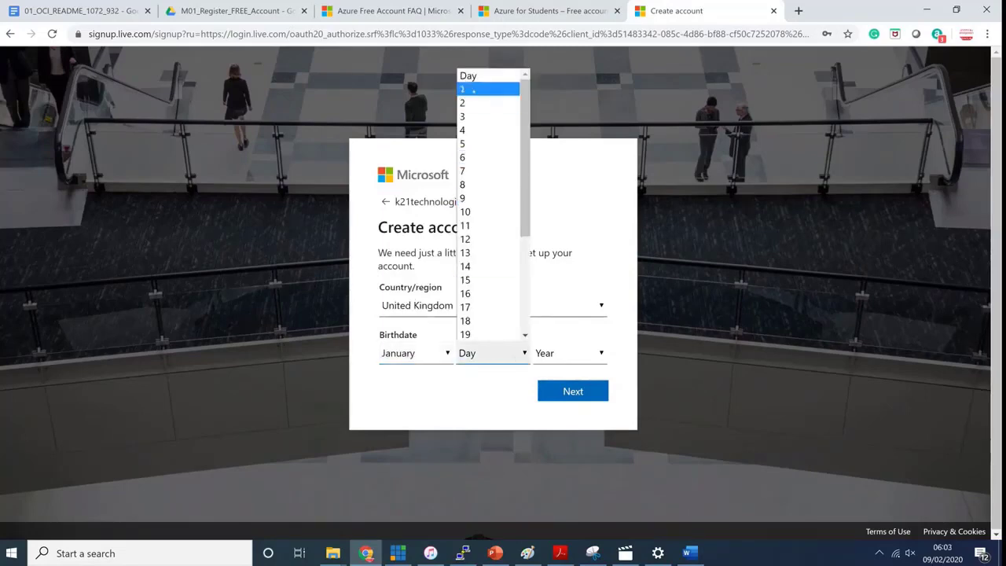
{"action": "left_click", "coordinate": [570, 353]}
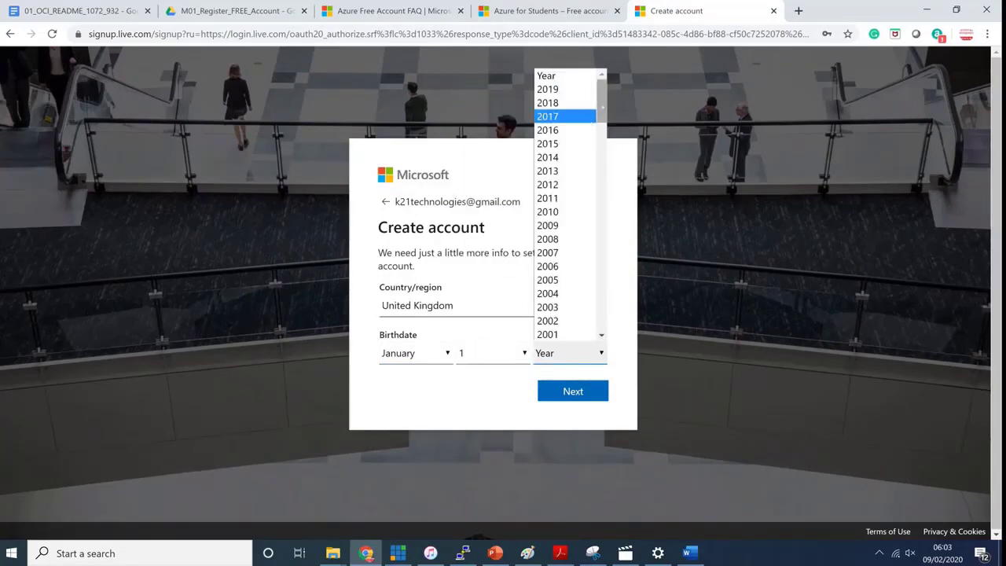
{"action": "scroll", "scroll_direction": "down", "scroll_amount": 3}
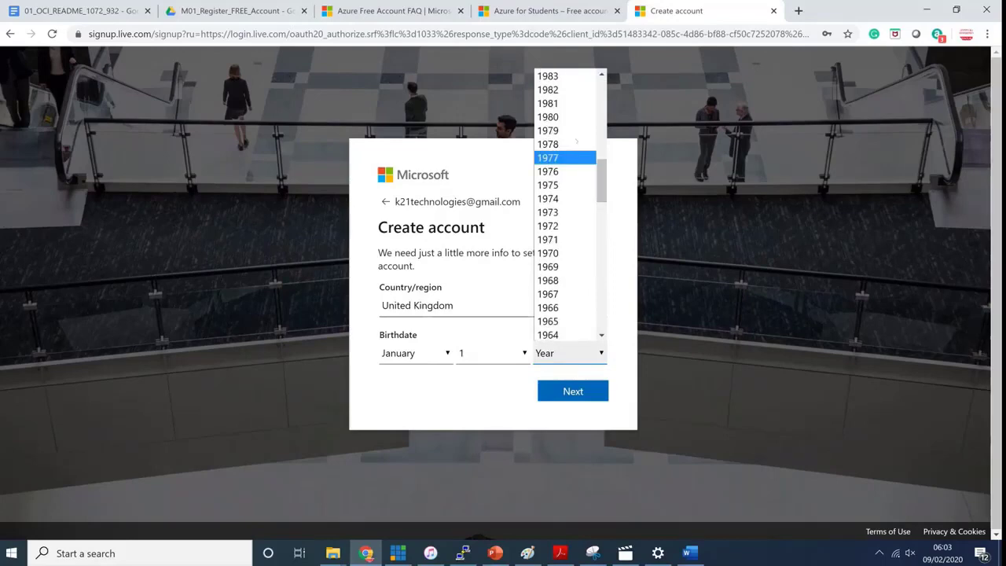
{"action": "left_click", "coordinate": [572, 391]}
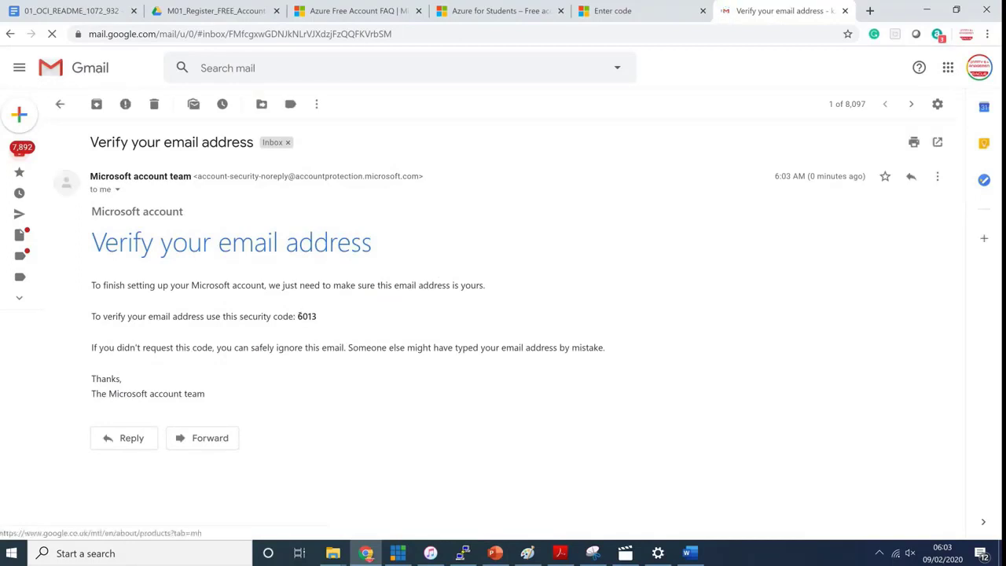
{"action": "double_click", "coordinate": [308, 316]}
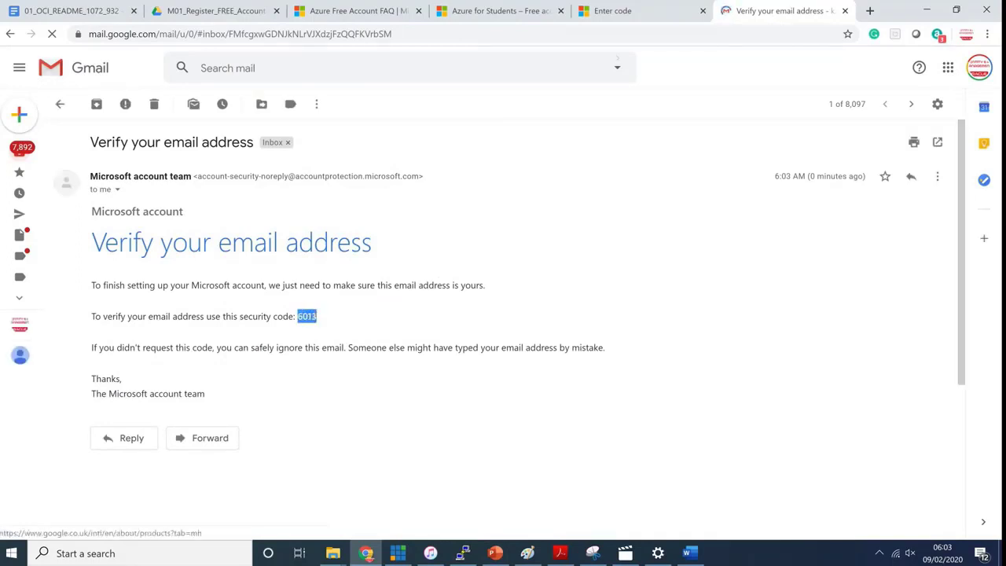
{"action": "left_click", "coordinate": [639, 10]}
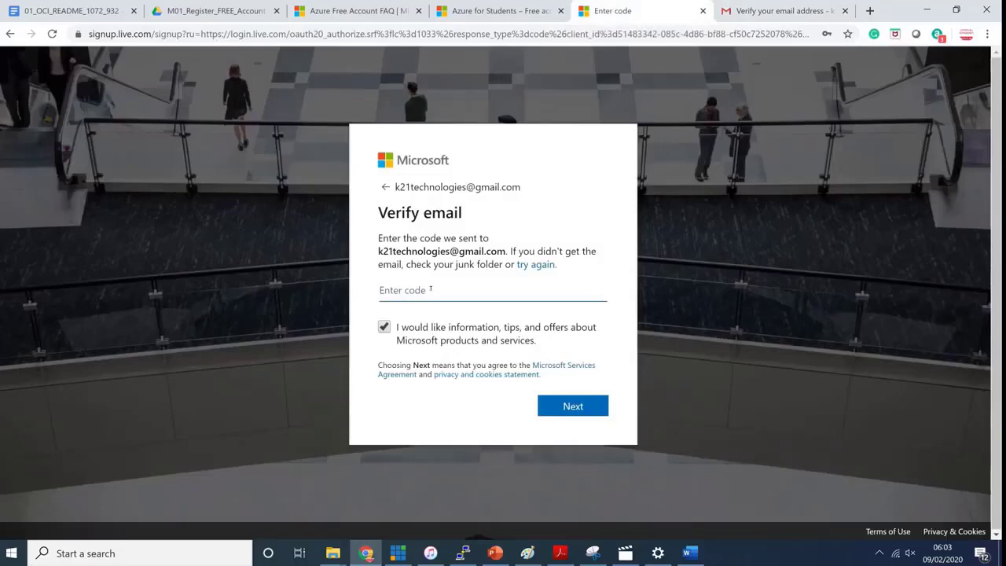
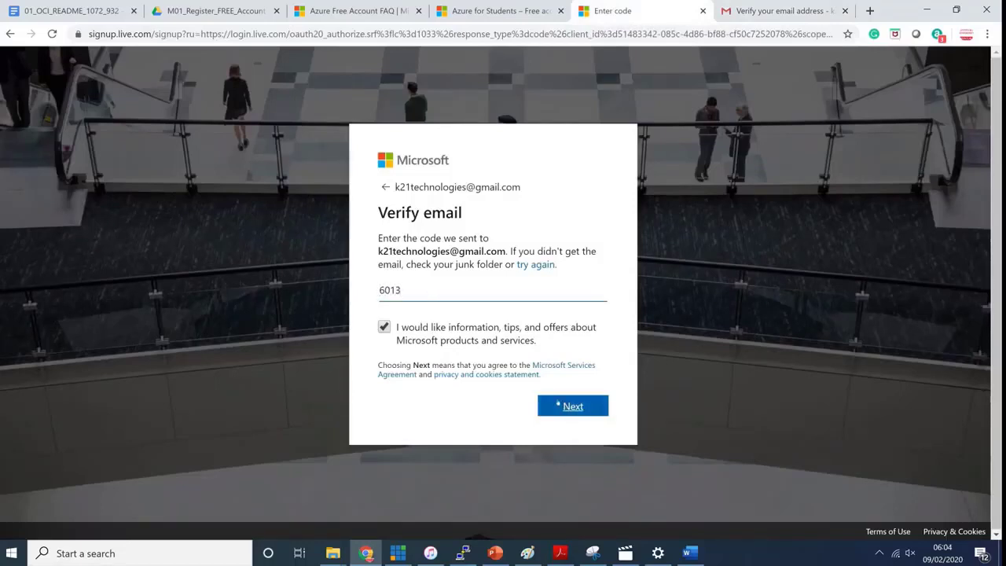
{"action": "left_click", "coordinate": [573, 405]}
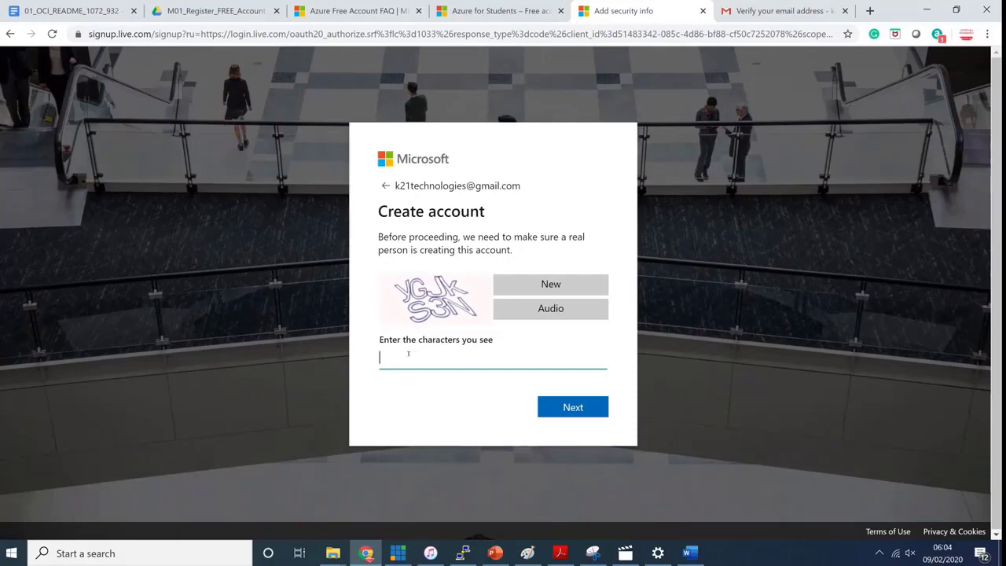
- Enter the CAPTCHA characters yGJkS3N and submit the human check
{"action": "type", "text": "y"}
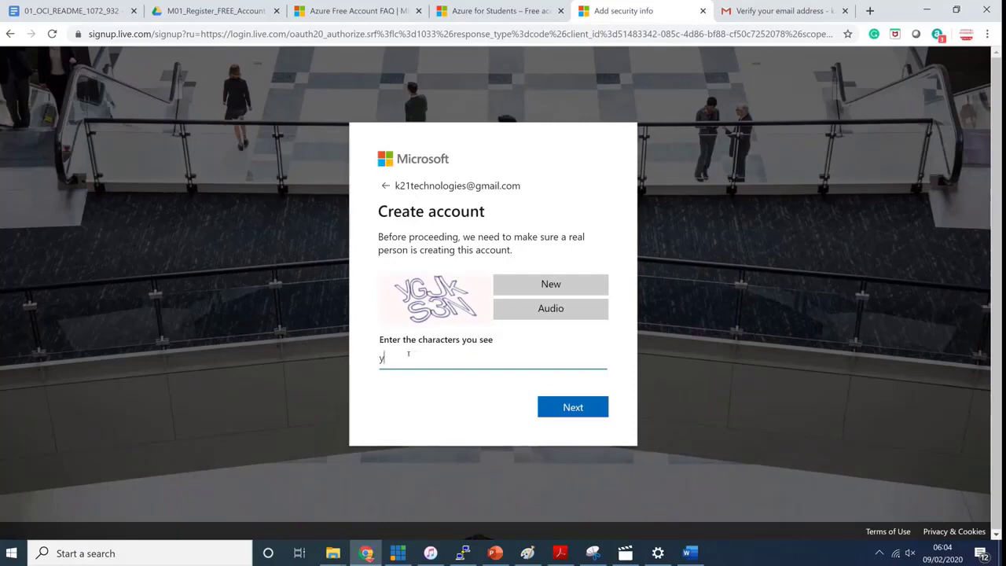
{"action": "type", "text": "GJk"}
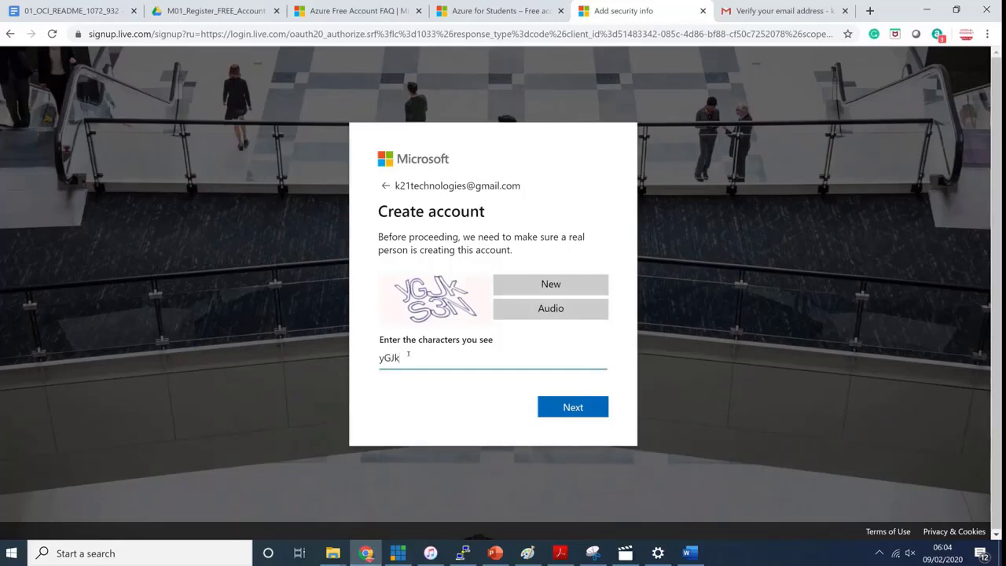
{"action": "type", "text": "S3N"}
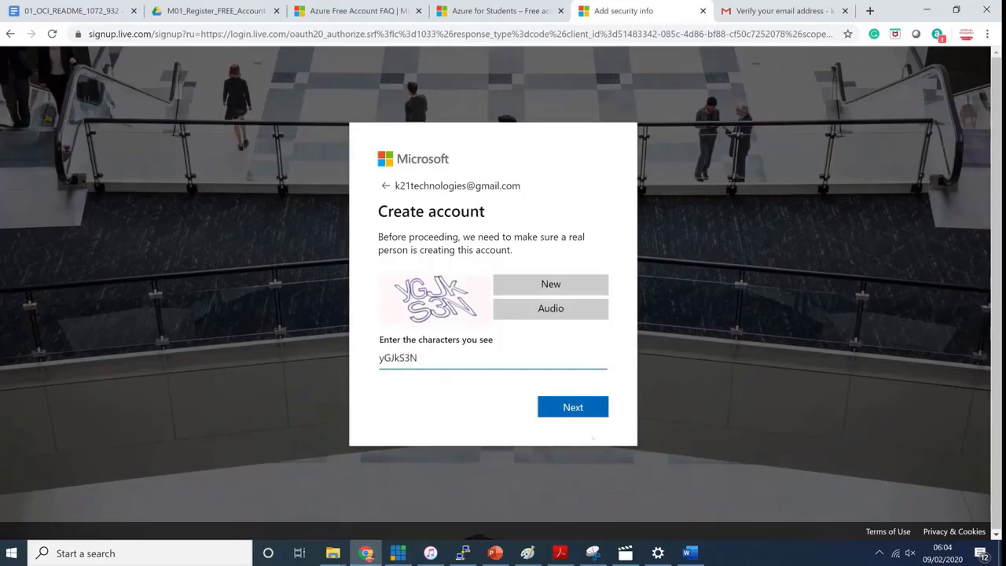
{"action": "left_click", "coordinate": [573, 406]}
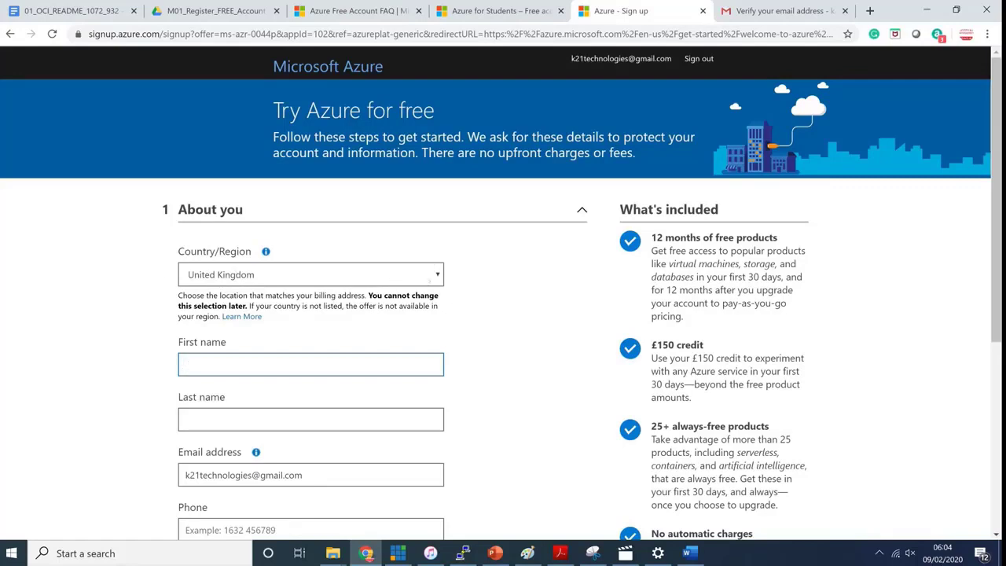
- Keep United Kingdom, autofill the name fields, add the phone number and submit About you
{"action": "left_click", "coordinate": [310, 274]}
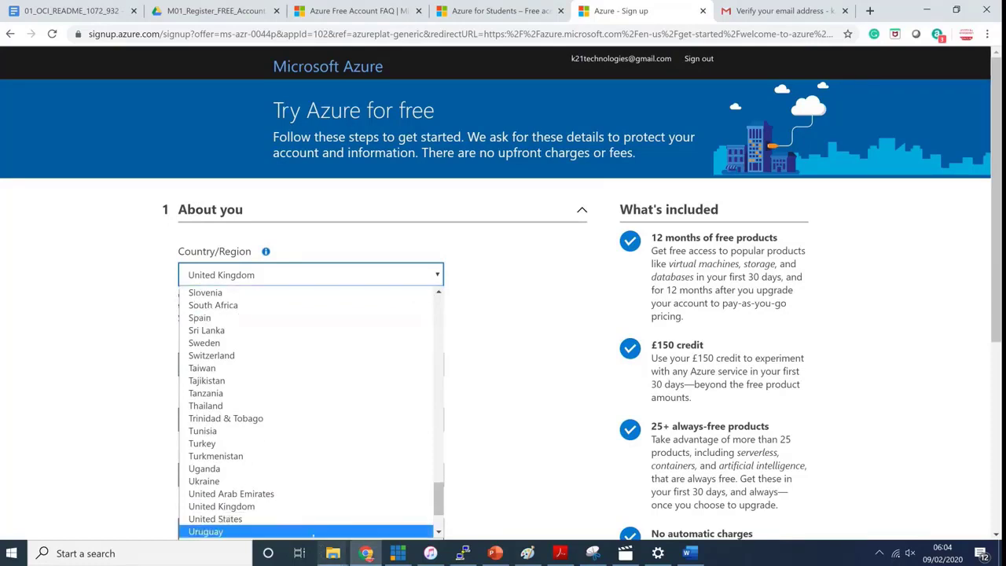
{"action": "scroll", "scroll_direction": "down", "scroll_amount": 3}
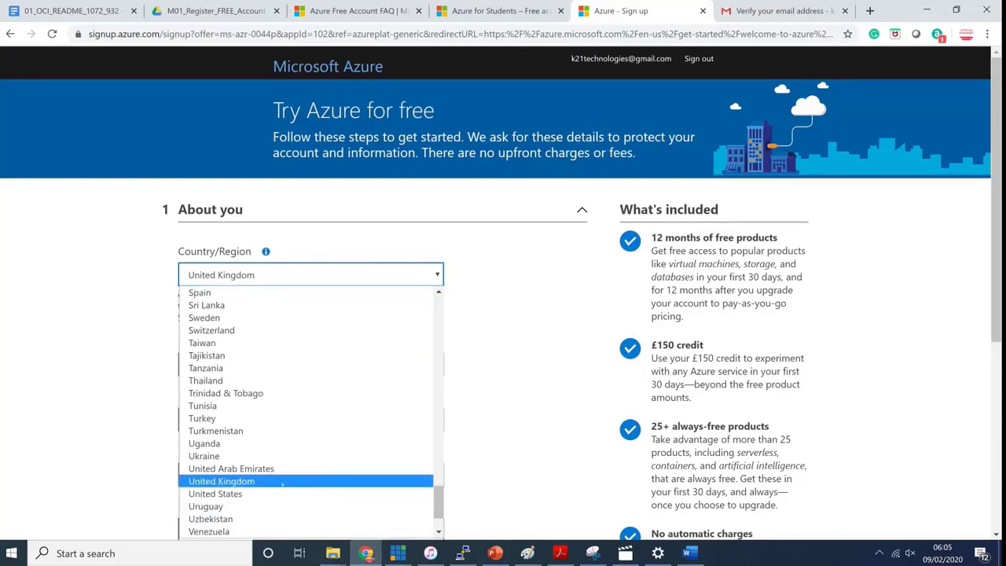
{"action": "left_click", "coordinate": [221, 481]}
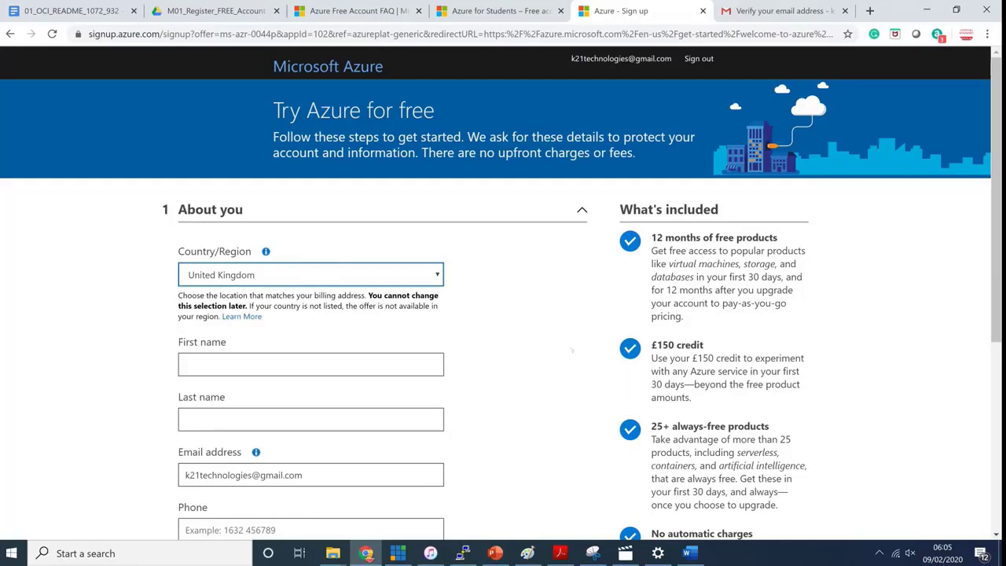
{"action": "type", "text": "A"}
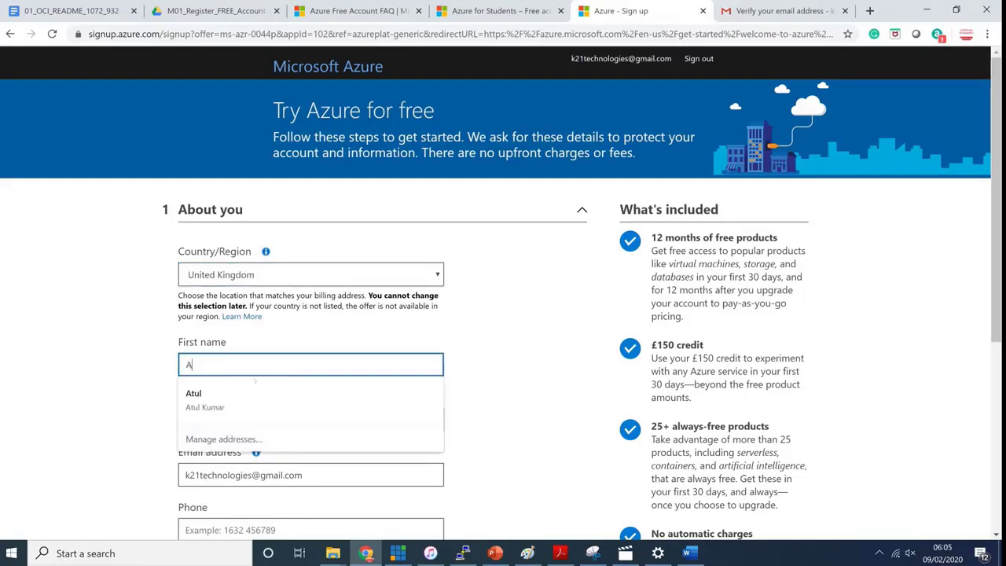
{"action": "left_click", "coordinate": [204, 399]}
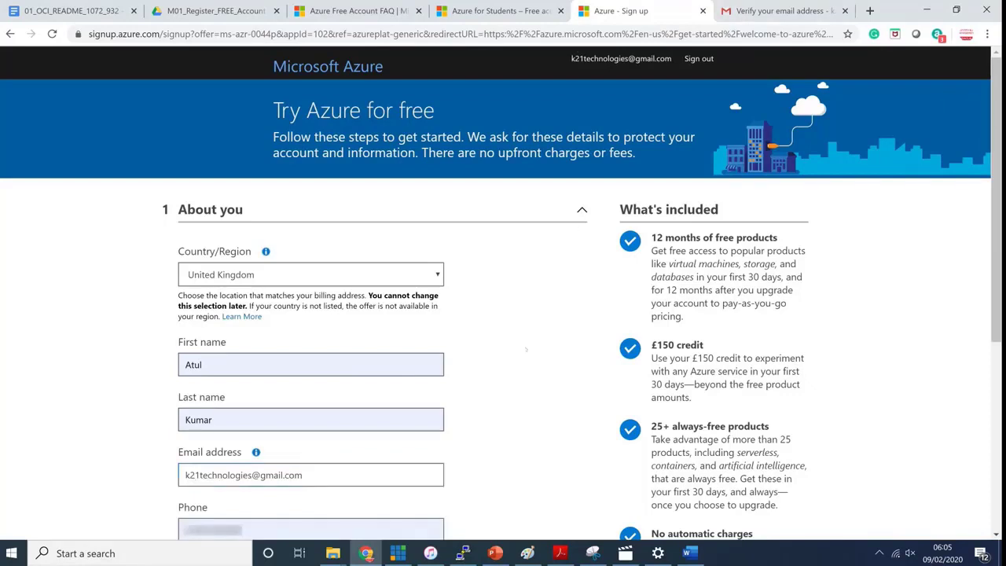
{"action": "scroll", "scroll_direction": "down", "scroll_amount": 3}
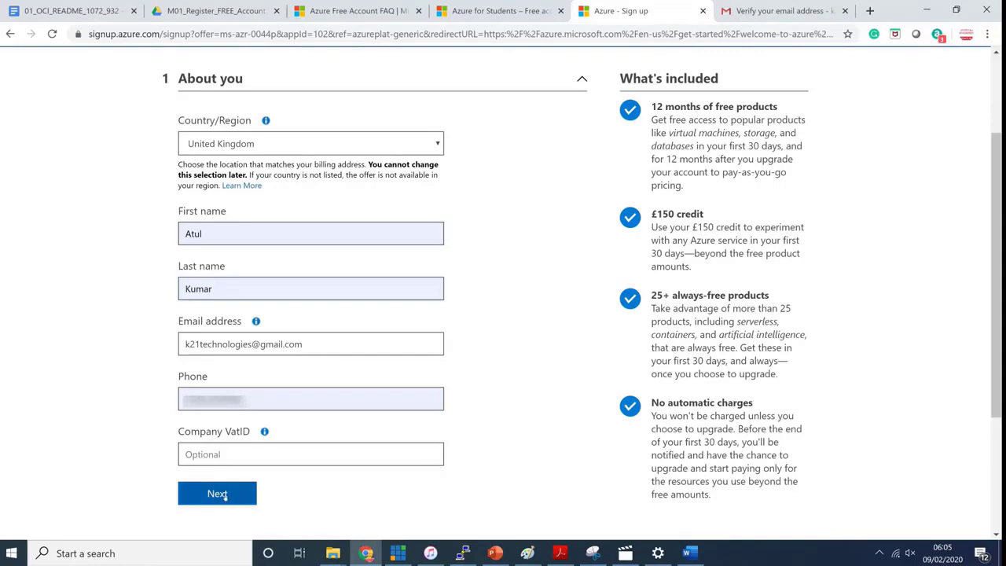
{"action": "left_click", "coordinate": [217, 492]}
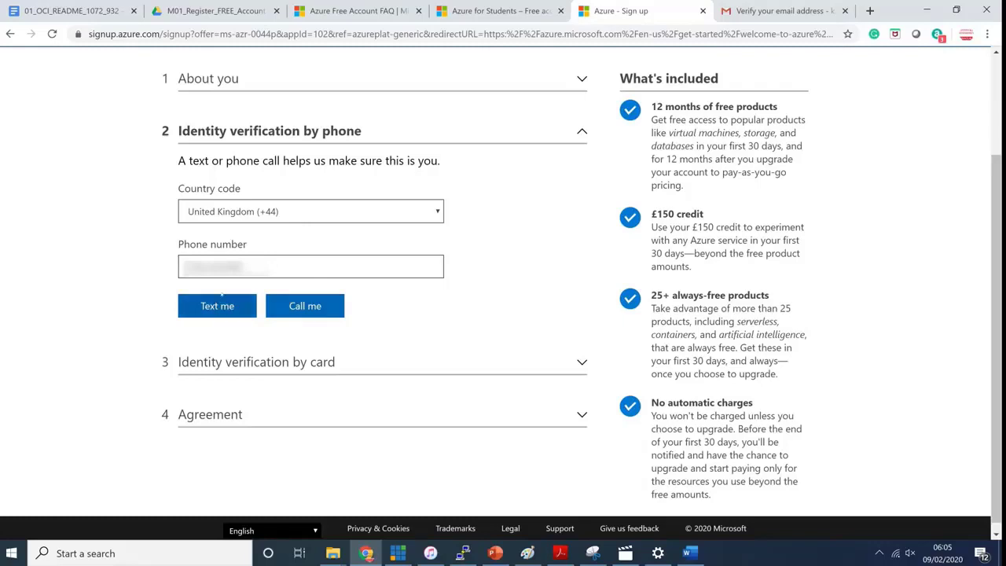
{"action": "mouse_move", "coordinate": [217, 311]}
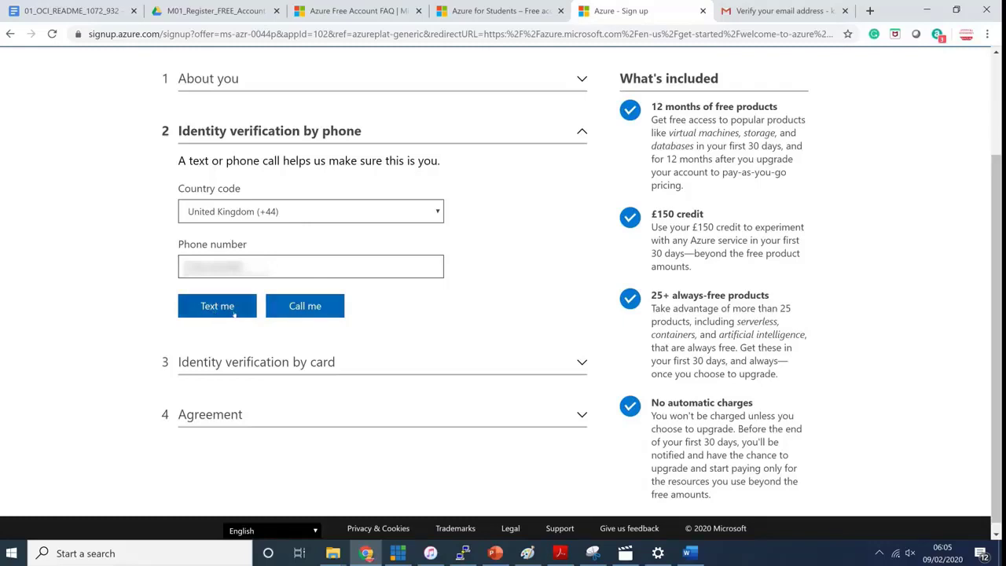
{"action": "left_click", "coordinate": [217, 306]}
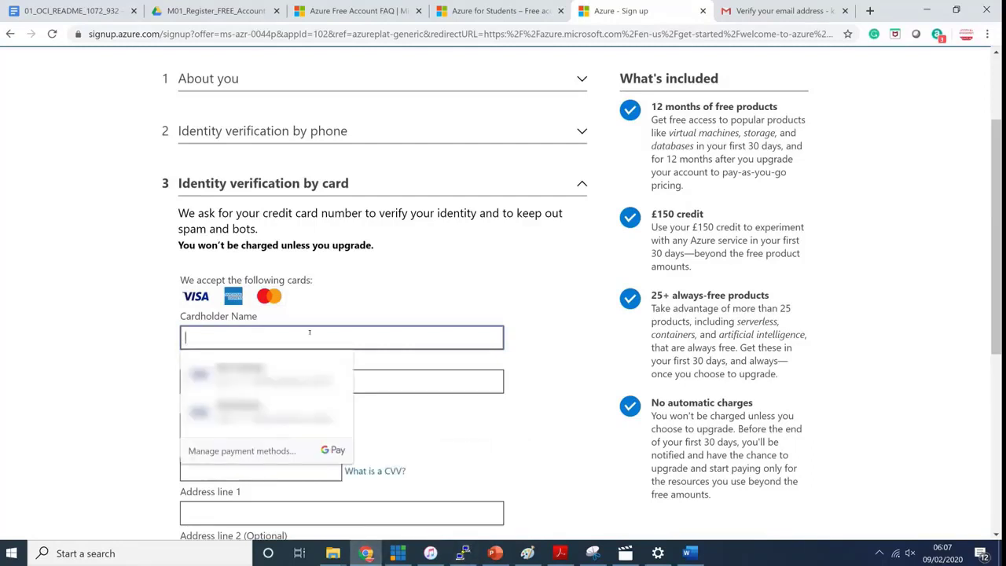
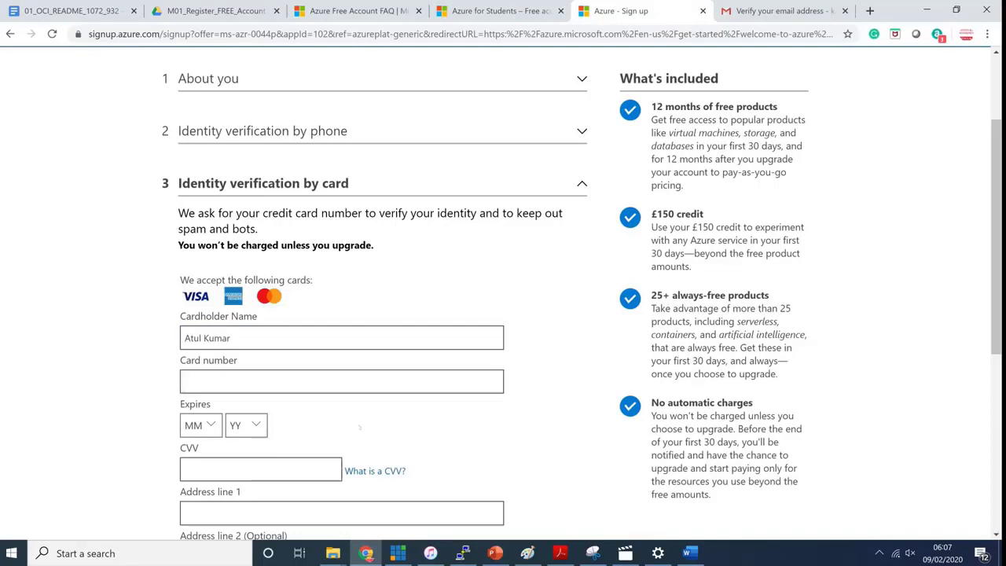
{"action": "scroll", "scroll_direction": "down", "scroll_amount": 3}
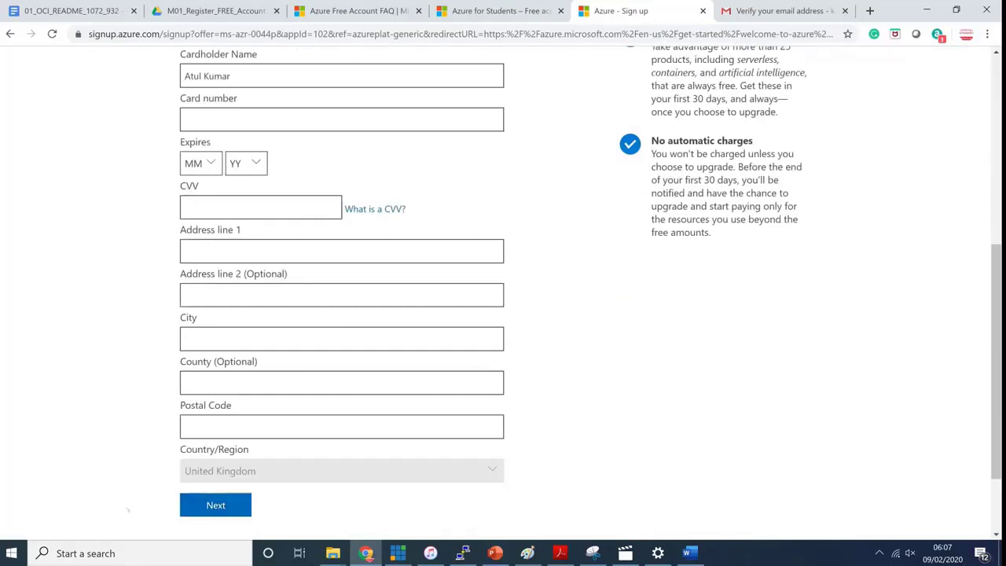
{"action": "mouse_move", "coordinate": [391, 168]}
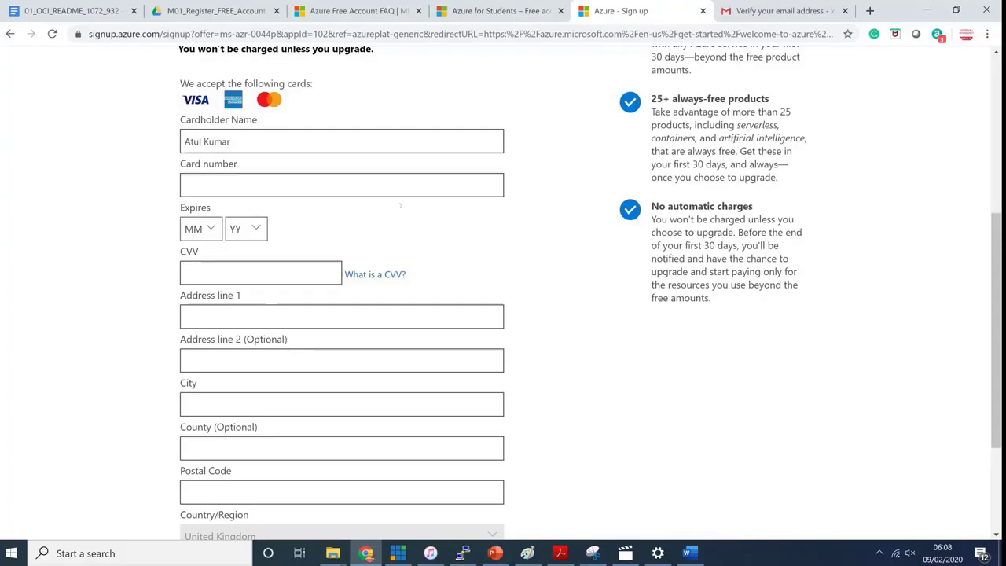
{"action": "mouse_move", "coordinate": [526, 297]}
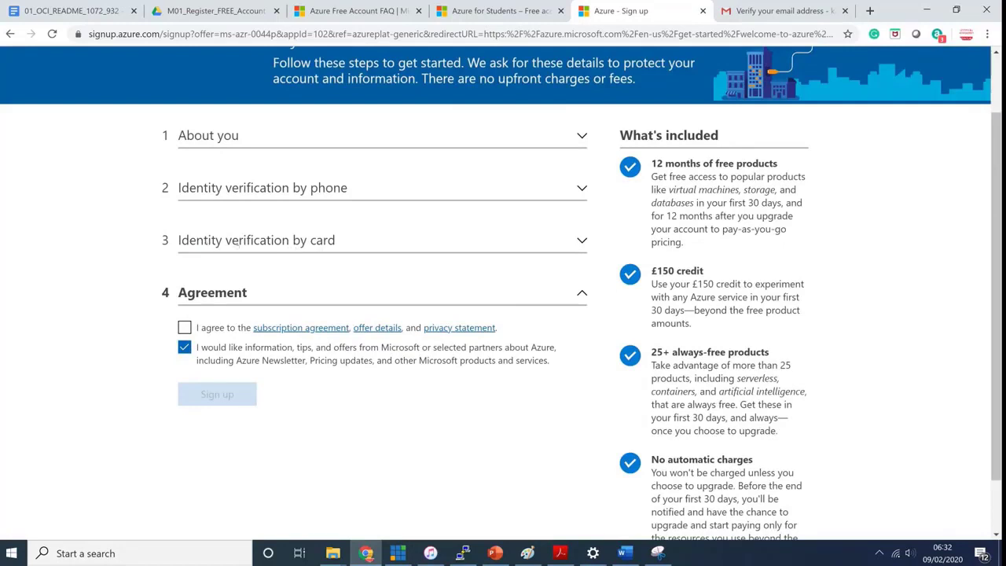
{"action": "mouse_move", "coordinate": [236, 222]}
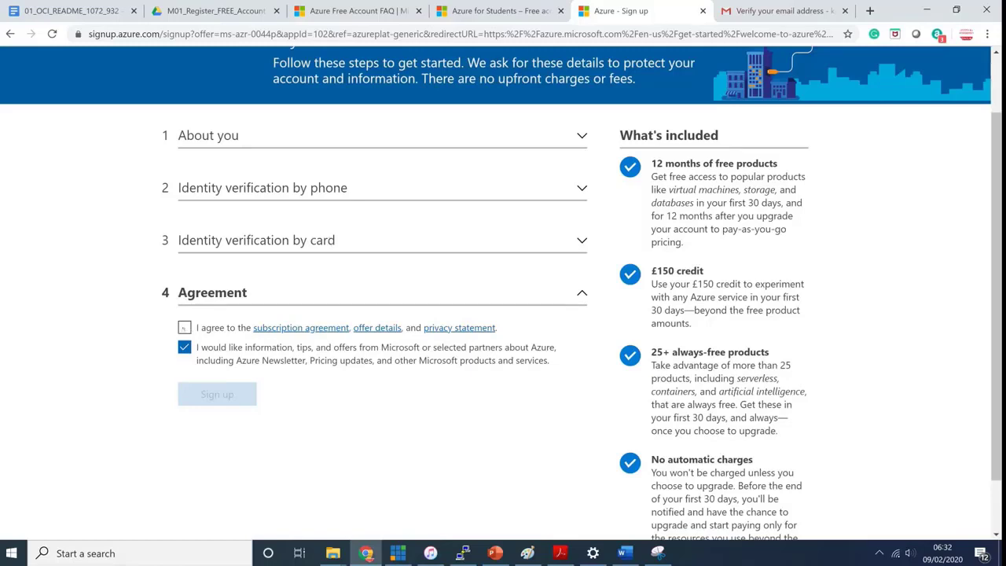
- Accept the subscription agreement and submit Sign up to reach the Azure welcome page
{"action": "left_click", "coordinate": [184, 328]}
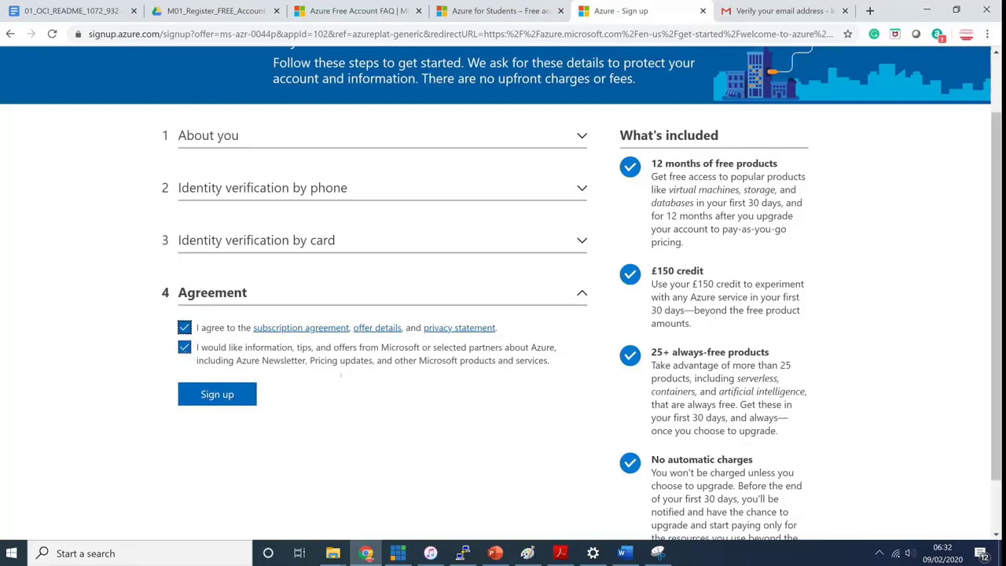
{"action": "mouse_move", "coordinate": [334, 370]}
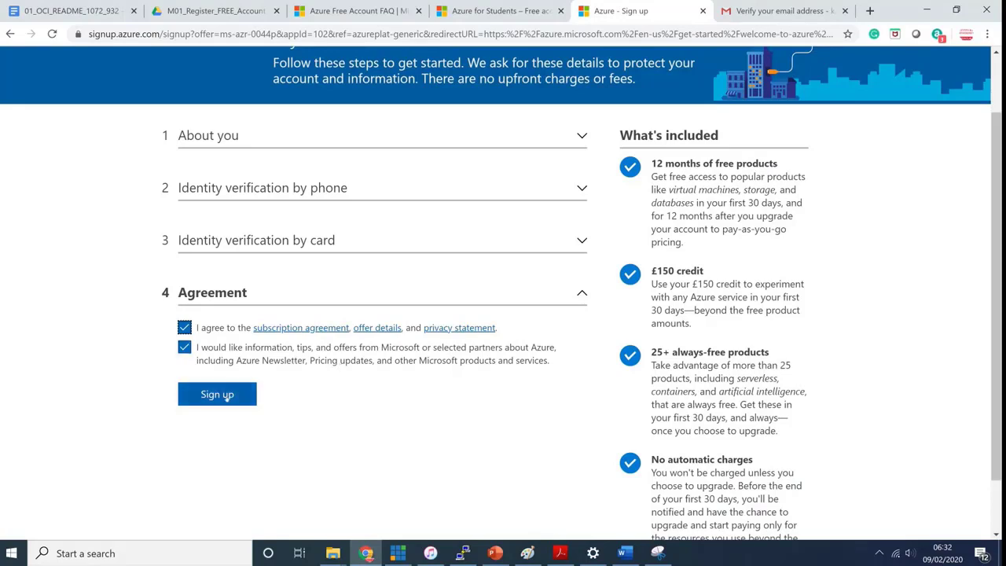
{"action": "left_click", "coordinate": [217, 394]}
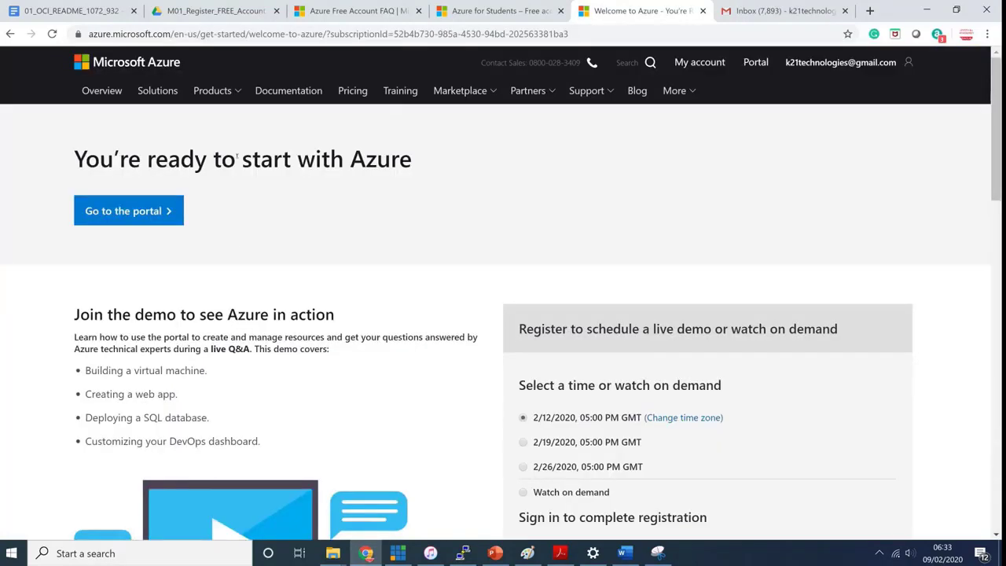
- Scroll the welcome page down to the Watch on demand Azure Live Demo section
{"action": "scroll", "scroll_direction": "down", "scroll_amount": 3}
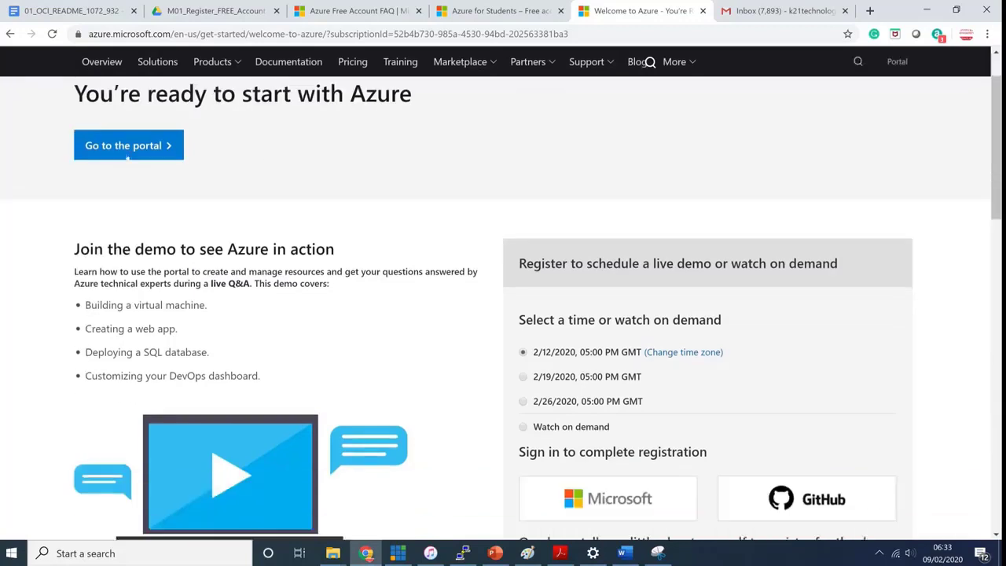
{"action": "scroll", "scroll_direction": "down", "scroll_amount": 3}
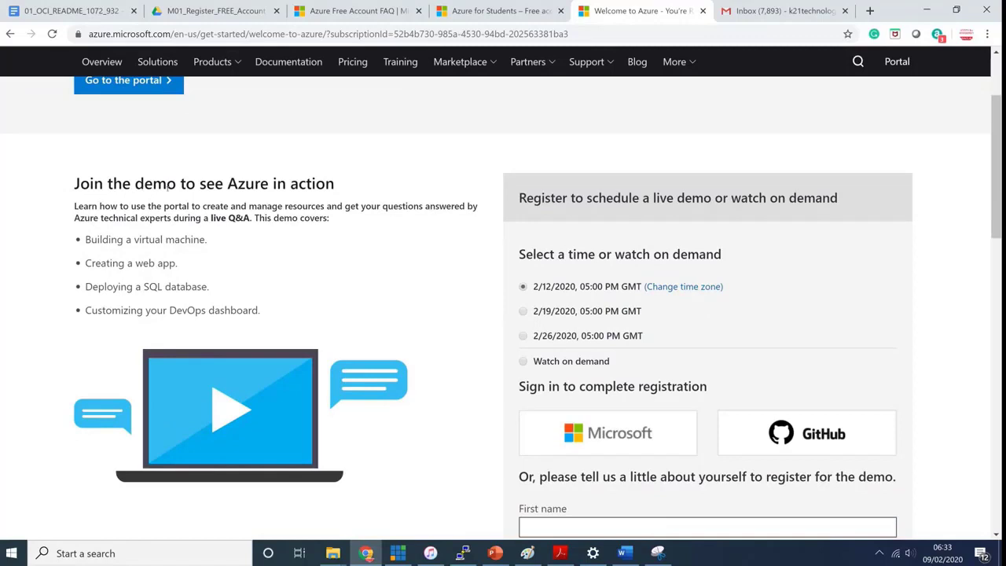
{"action": "mouse_move", "coordinate": [346, 298]}
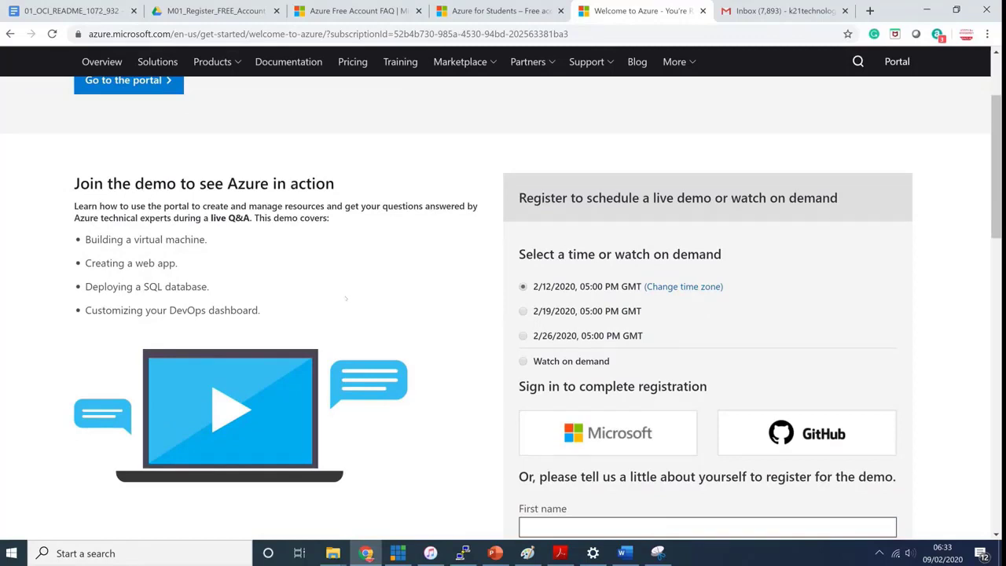
{"action": "scroll", "scroll_direction": "down", "scroll_amount": 3}
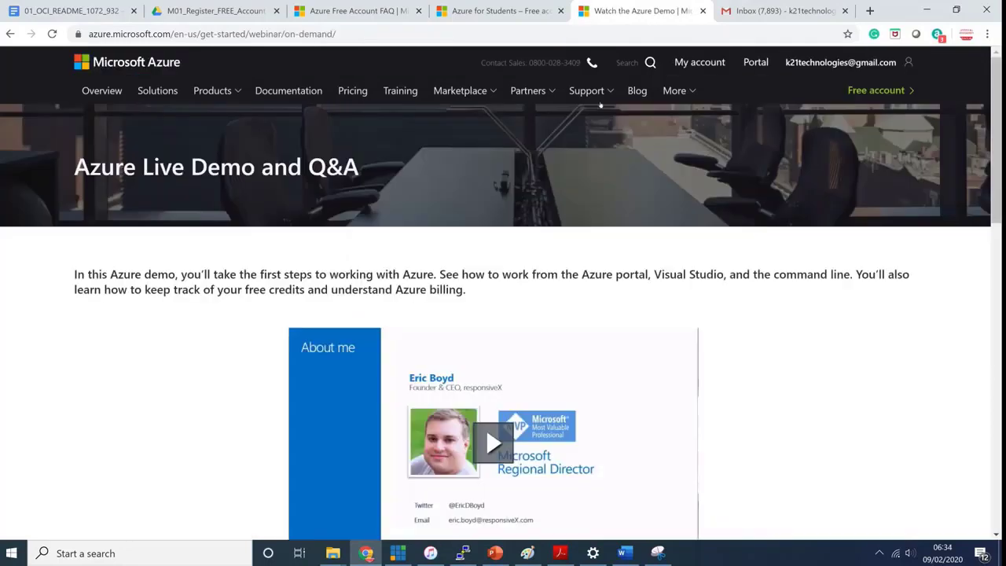
{"action": "mouse_move", "coordinate": [674, 90]}
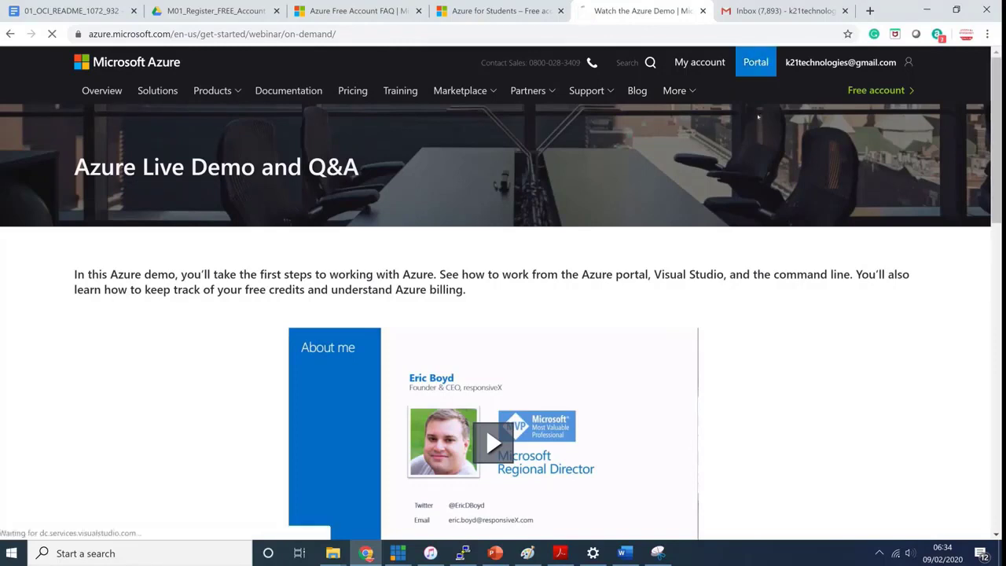
- Enter the Azure Portal from the top bar and start its guided tour
{"action": "left_click", "coordinate": [756, 62]}
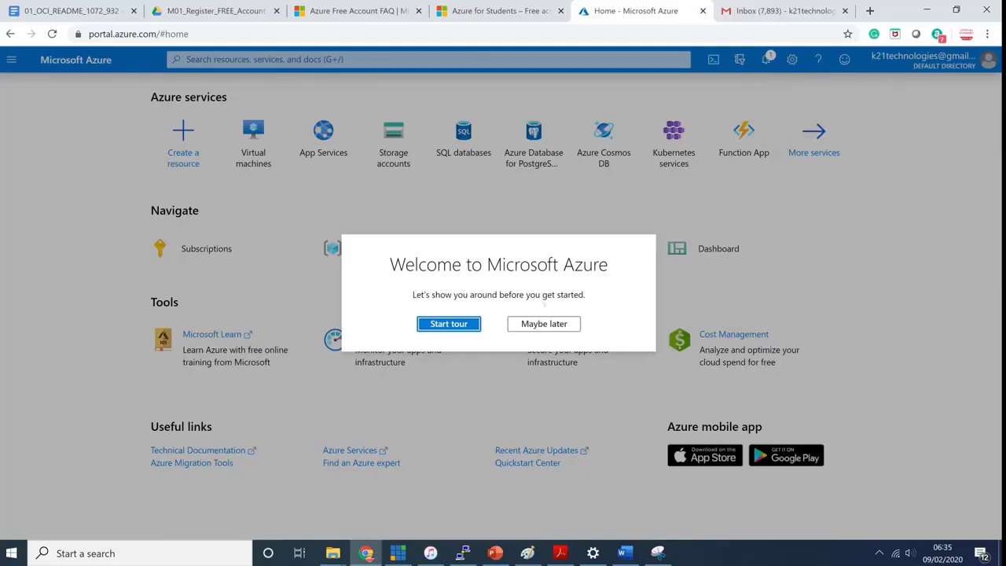
{"action": "mouse_move", "coordinate": [449, 324]}
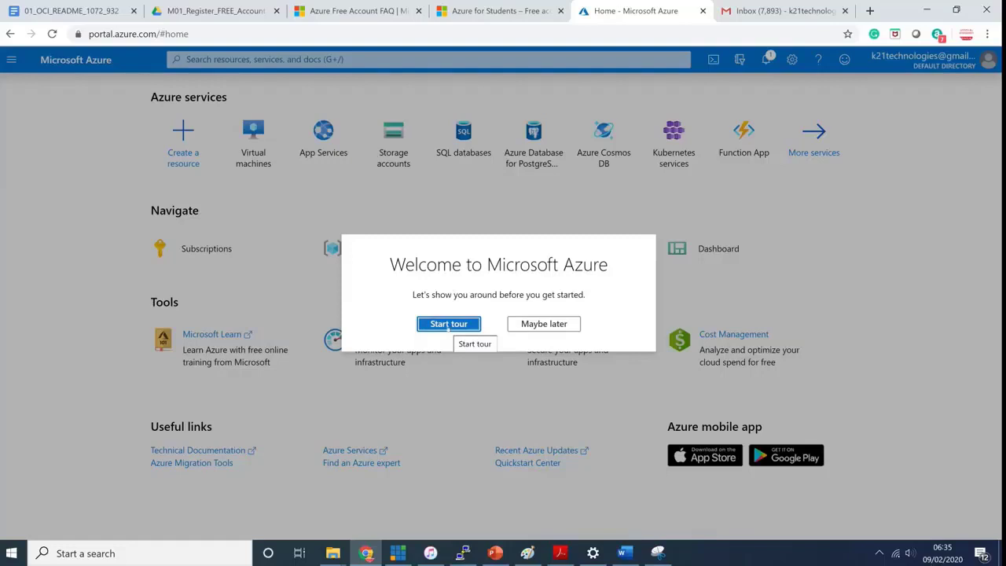
{"action": "left_click", "coordinate": [448, 323]}
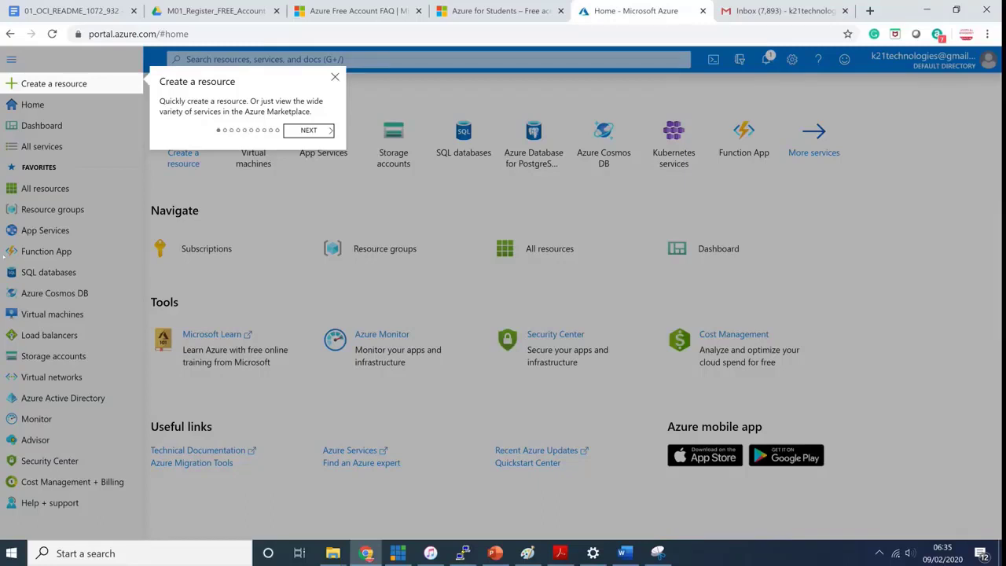
- Advance the portal tour through Home, Dashboard, All services and Favorites to the Notifications step
{"action": "left_click", "coordinate": [308, 130]}
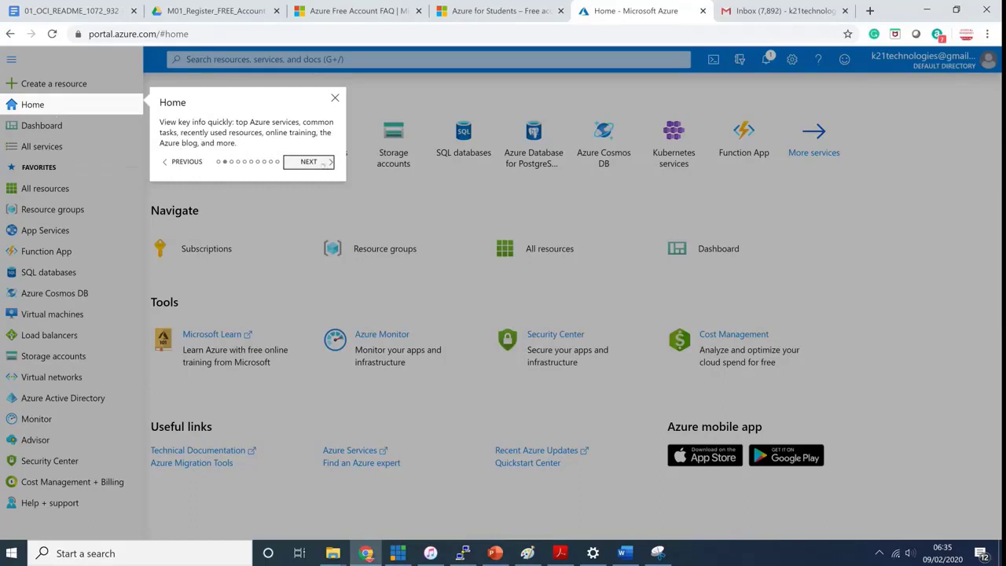
{"action": "left_click", "coordinate": [307, 162]}
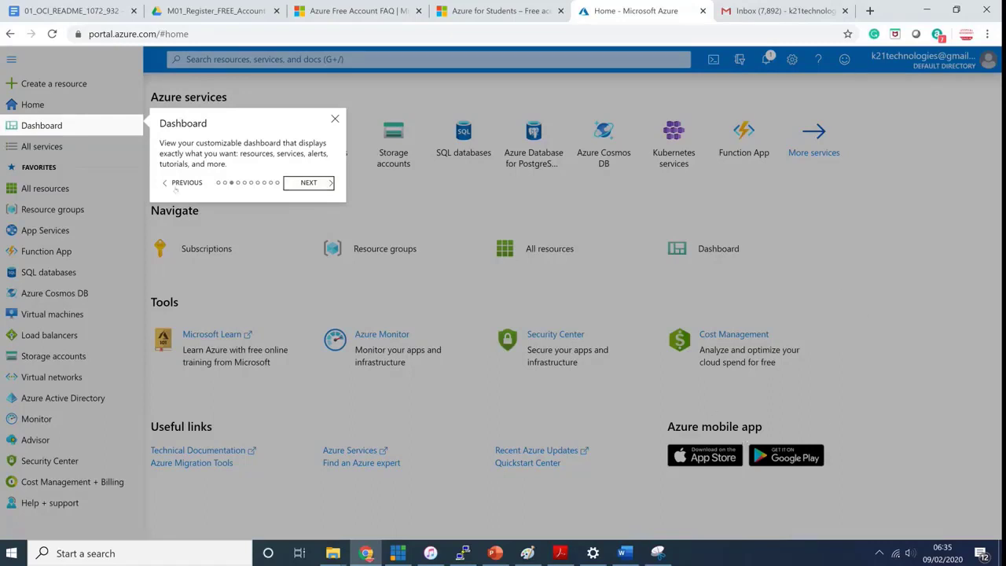
{"action": "left_click", "coordinate": [306, 183]}
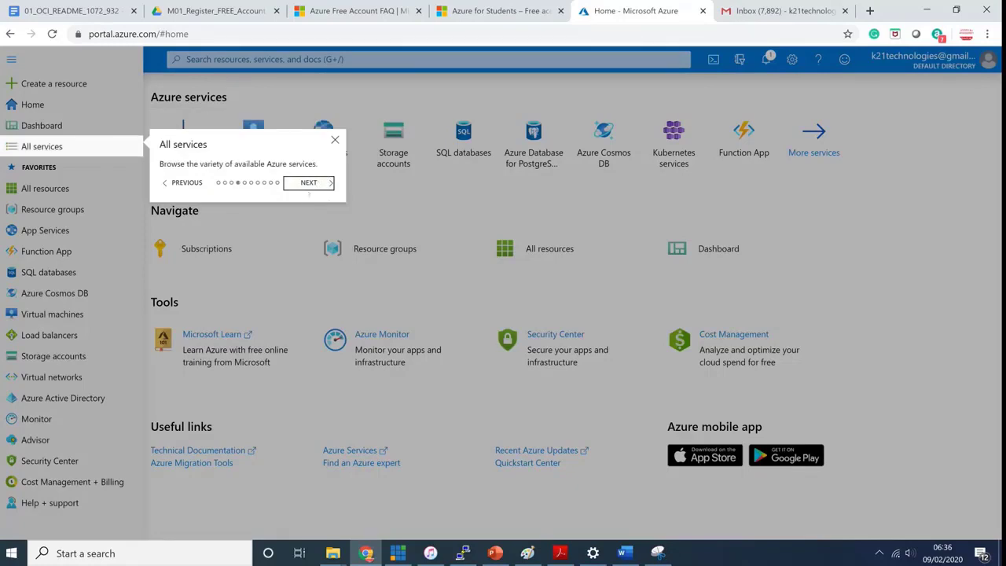
{"action": "left_click", "coordinate": [308, 182]}
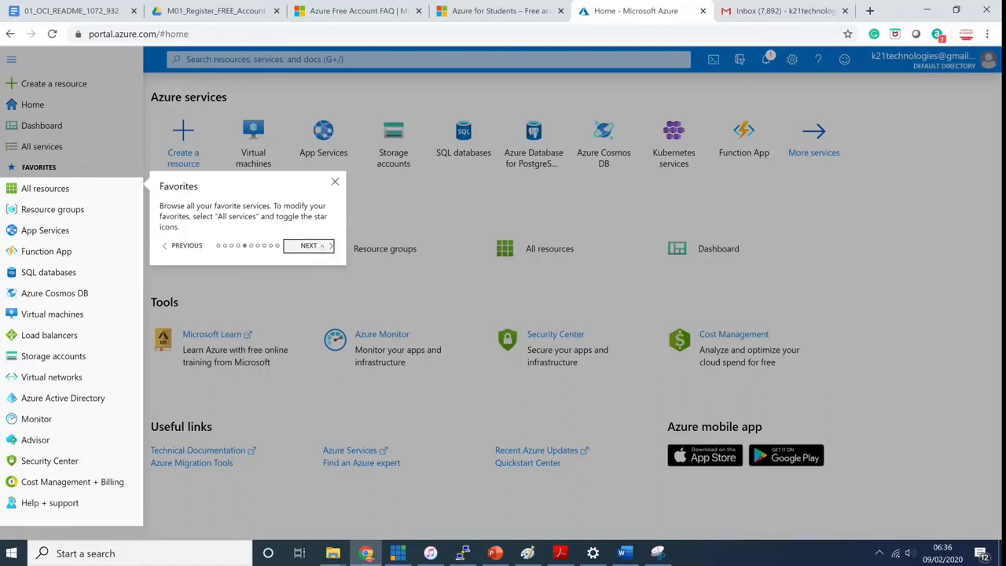
{"action": "left_click", "coordinate": [309, 245]}
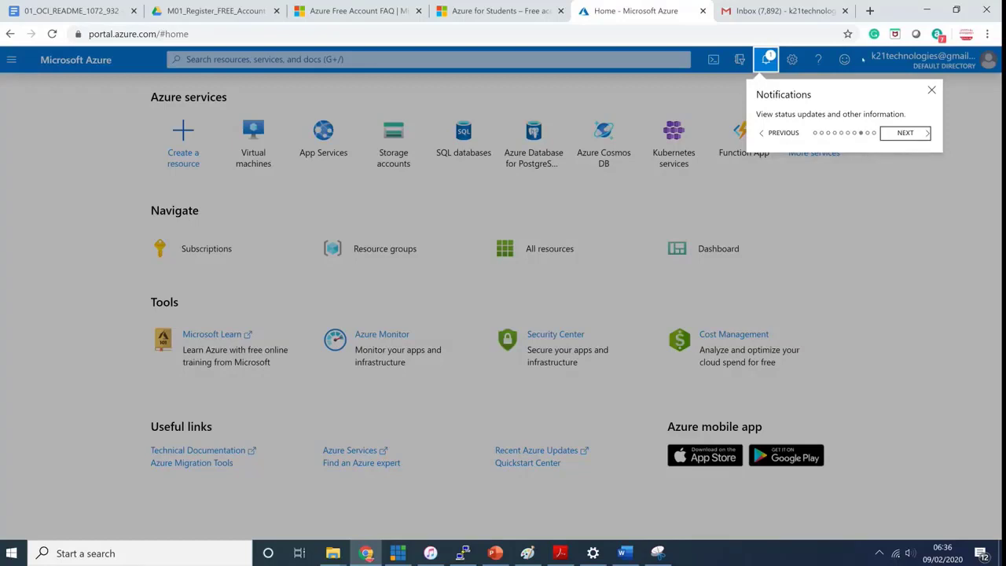
- Continue past Notifications and Help + support so the tour closes on the portal home
{"action": "left_click", "coordinate": [817, 59]}
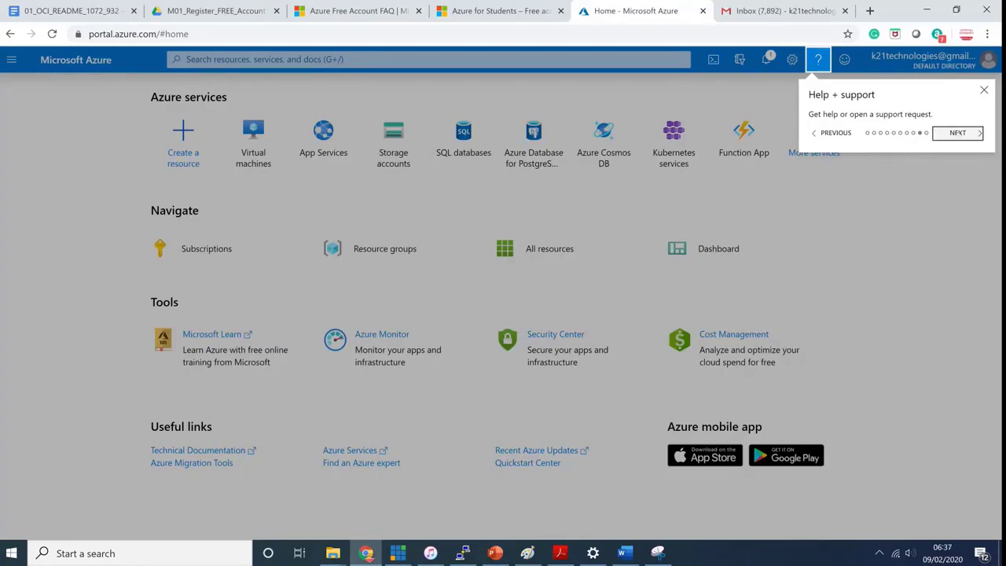
{"action": "left_click", "coordinate": [959, 133]}
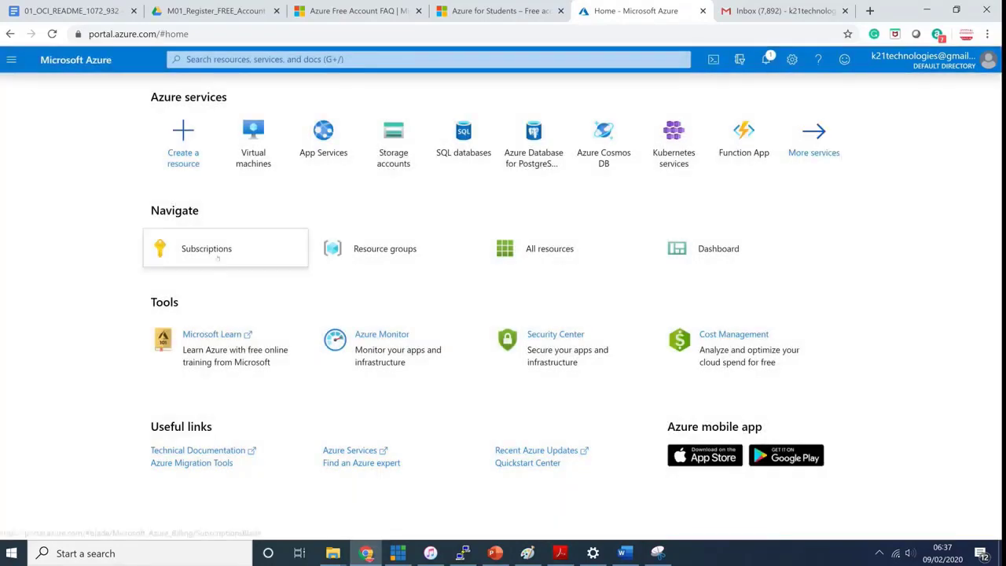
{"action": "mouse_move", "coordinate": [323, 141]}
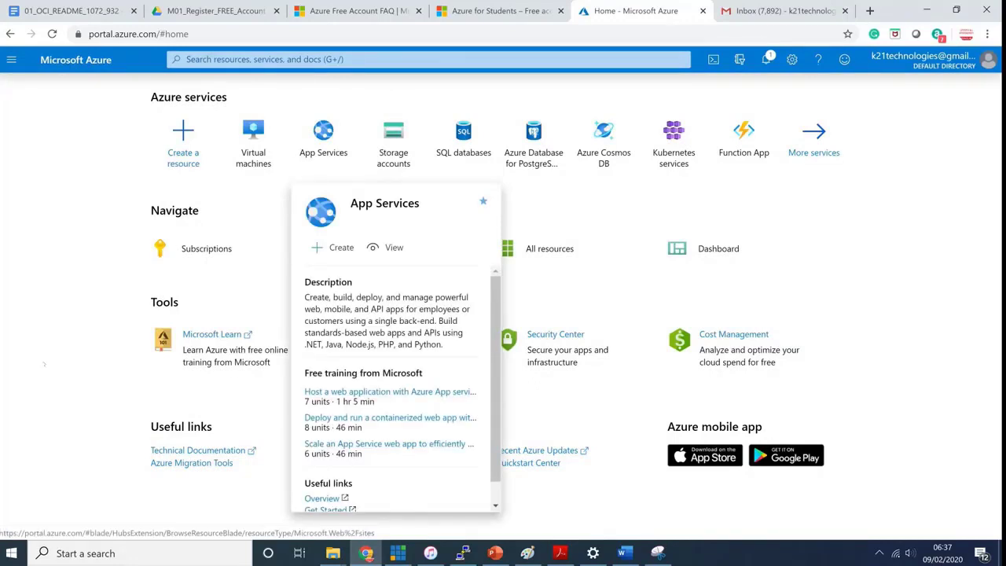
{"action": "mouse_move", "coordinate": [74, 363]}
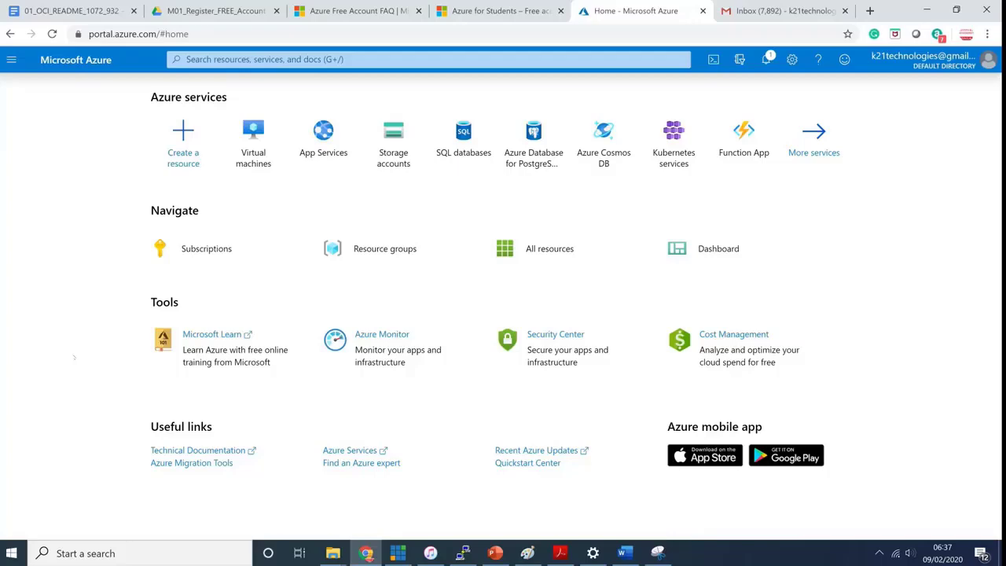
- Switch from the Azure Portal to the Word registration guide document
{"action": "left_click", "coordinate": [622, 548]}
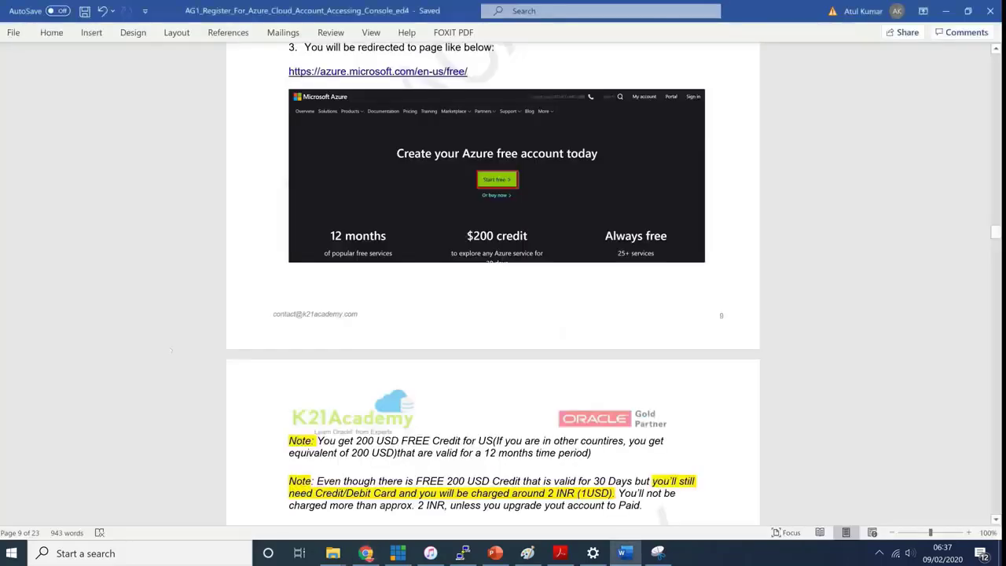
- Scroll the guide from page 9 through card verification down to section 4.1 Check Mail
{"action": "scroll", "scroll_direction": "down", "scroll_amount": 3}
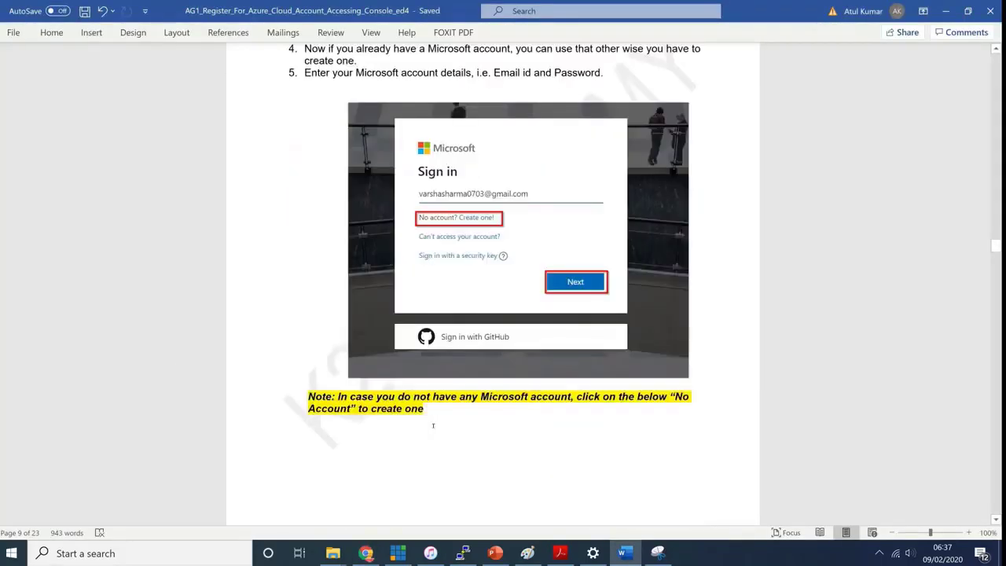
{"action": "scroll", "scroll_direction": "down", "scroll_amount": 3}
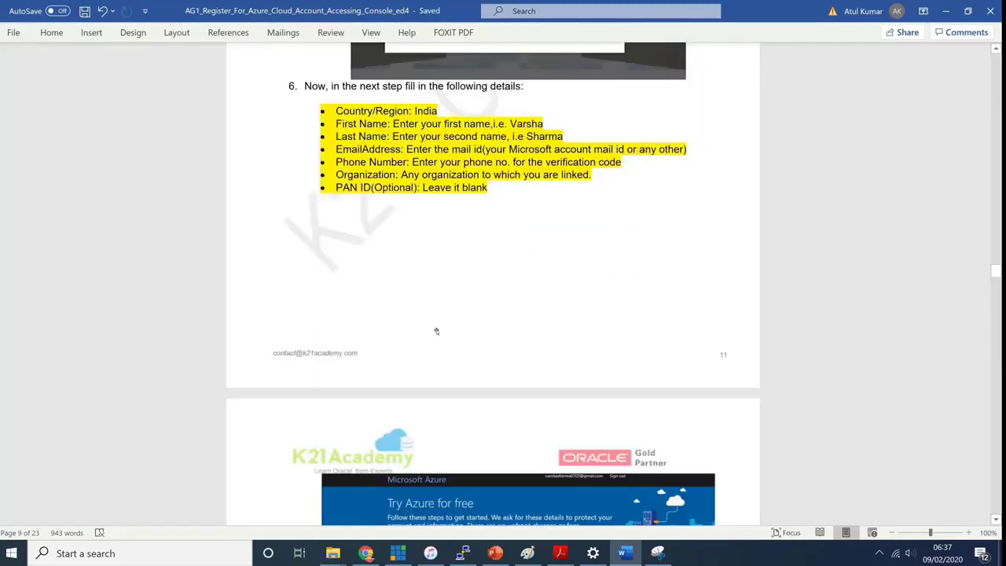
{"action": "scroll", "scroll_direction": "down", "scroll_amount": 3}
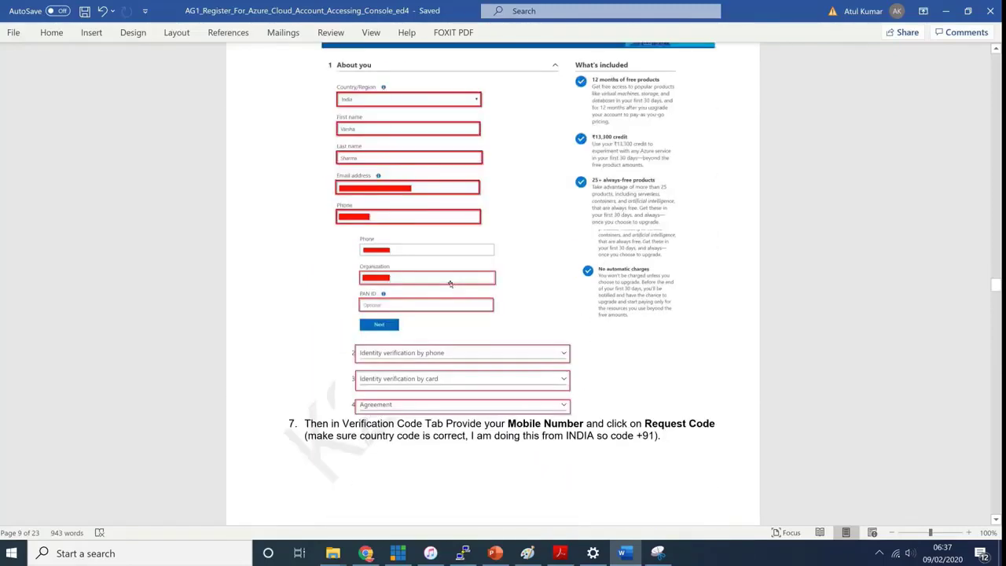
{"action": "scroll", "scroll_direction": "down", "scroll_amount": 3}
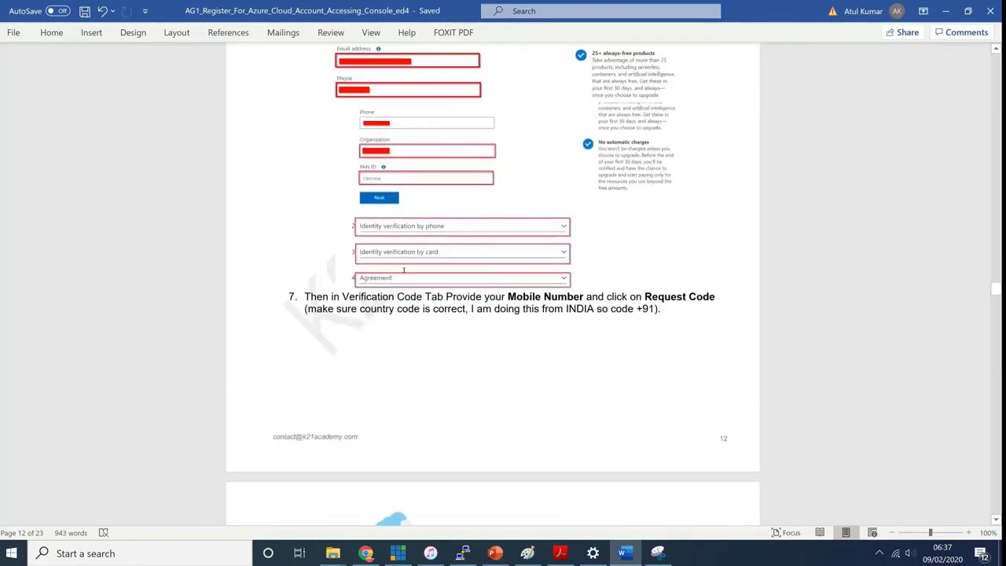
{"action": "scroll", "scroll_direction": "down", "scroll_amount": 3}
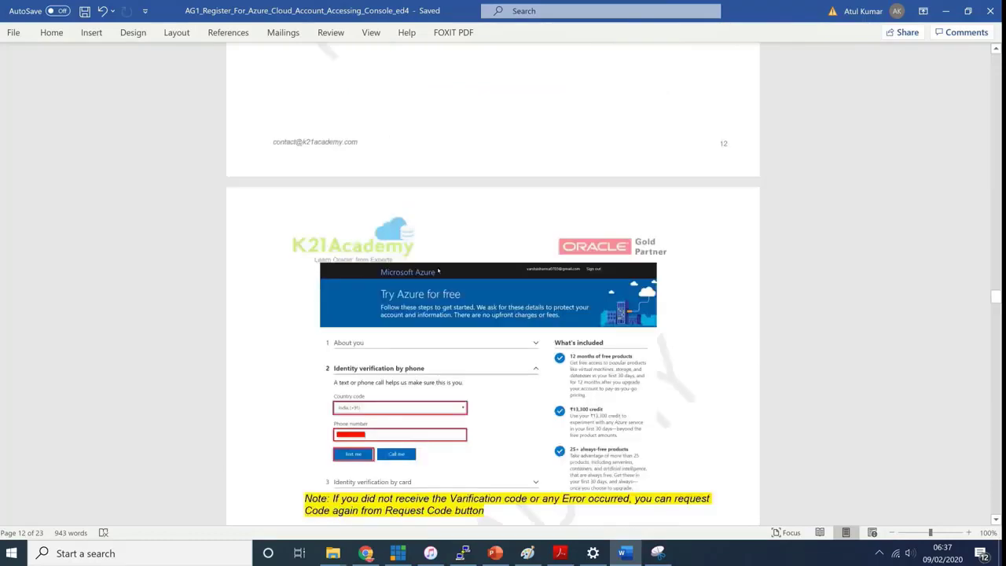
{"action": "scroll", "scroll_direction": "down", "scroll_amount": 3}
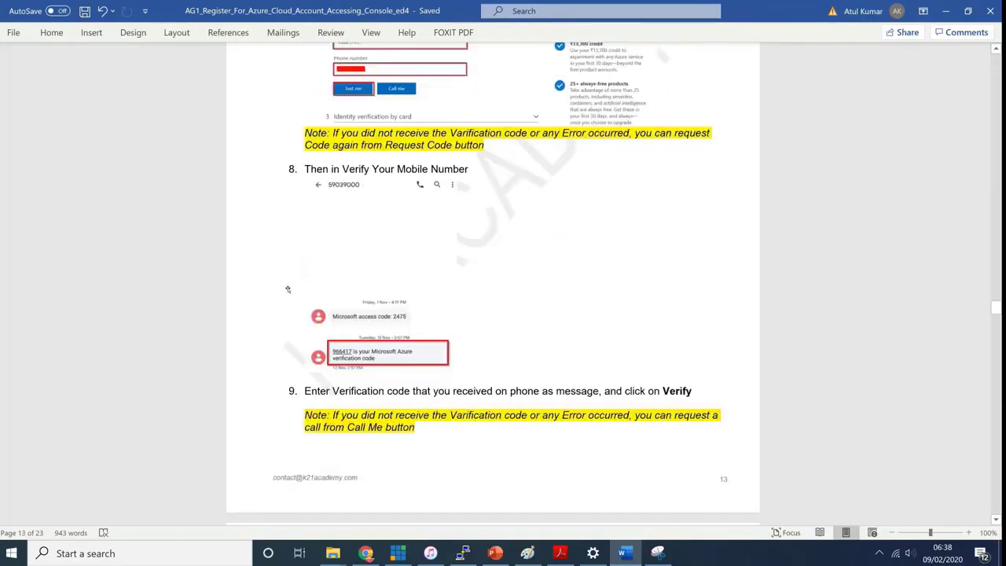
{"action": "scroll", "scroll_direction": "down", "scroll_amount": 3}
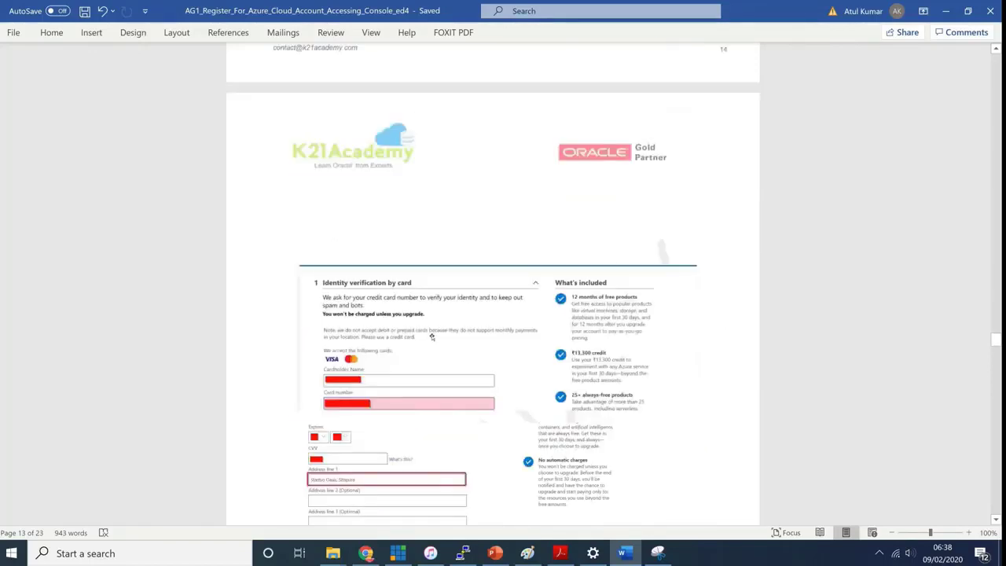
{"action": "scroll", "scroll_direction": "down", "scroll_amount": 3}
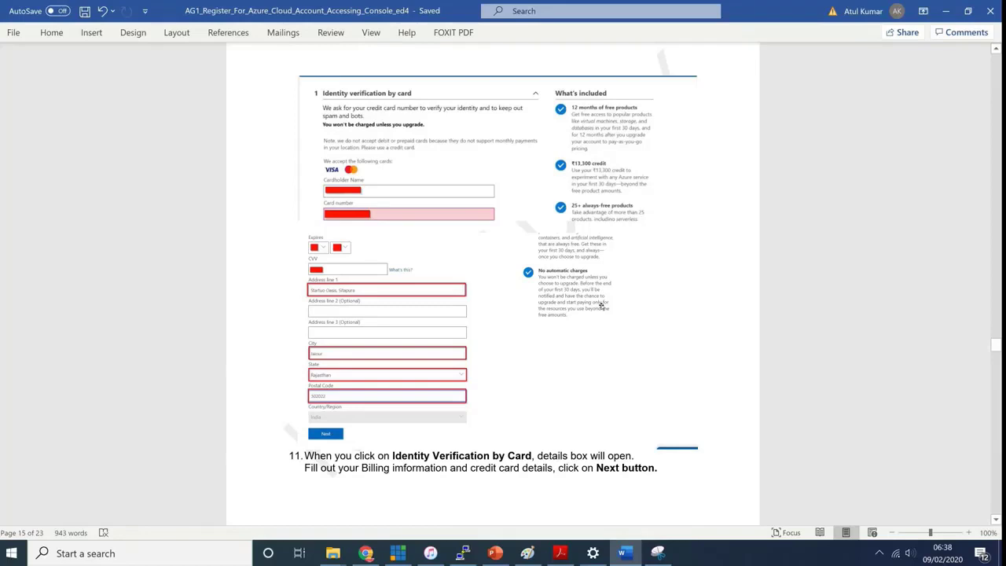
{"action": "mouse_move", "coordinate": [637, 290]}
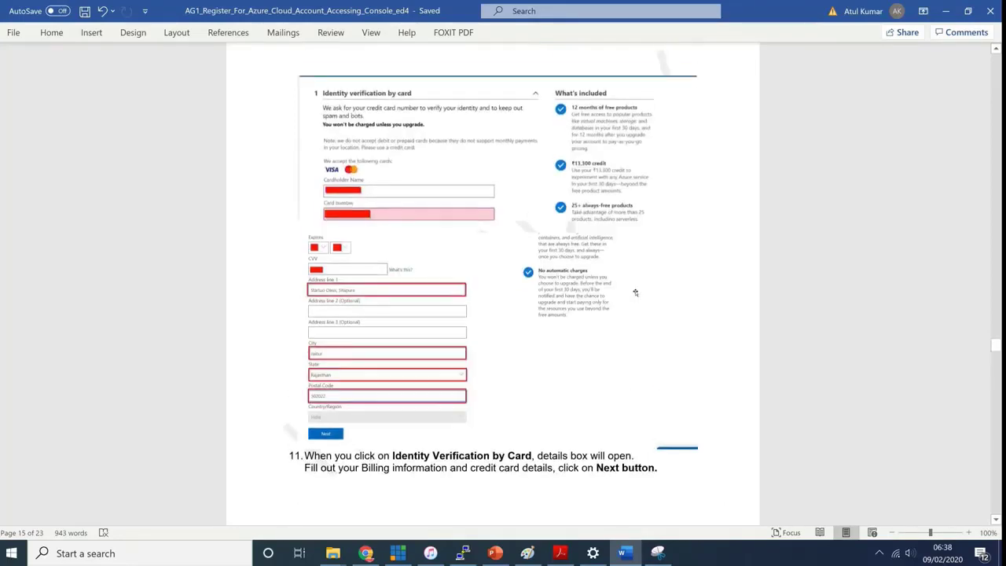
{"action": "scroll", "scroll_direction": "down", "scroll_amount": 3}
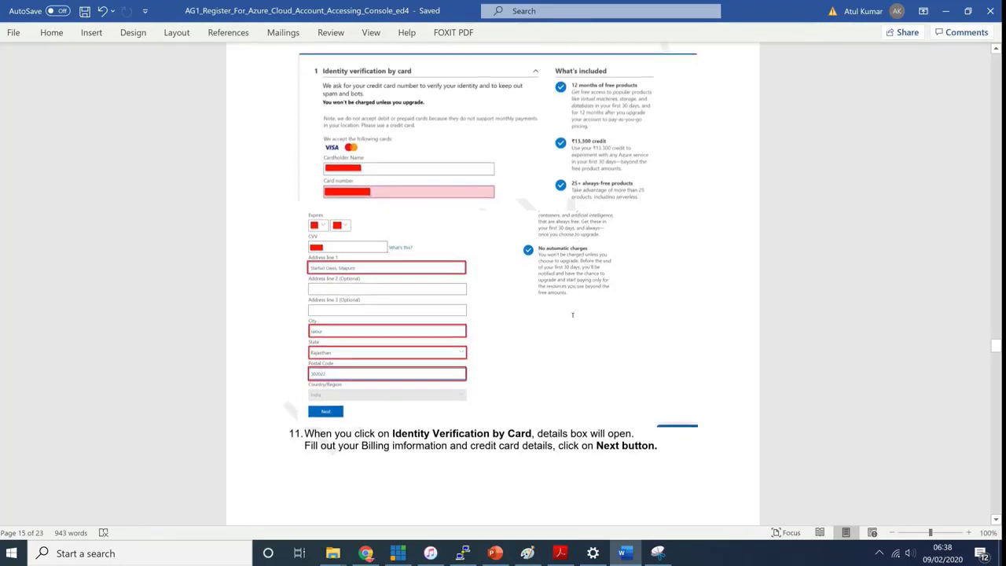
{"action": "scroll", "scroll_direction": "down", "scroll_amount": 3}
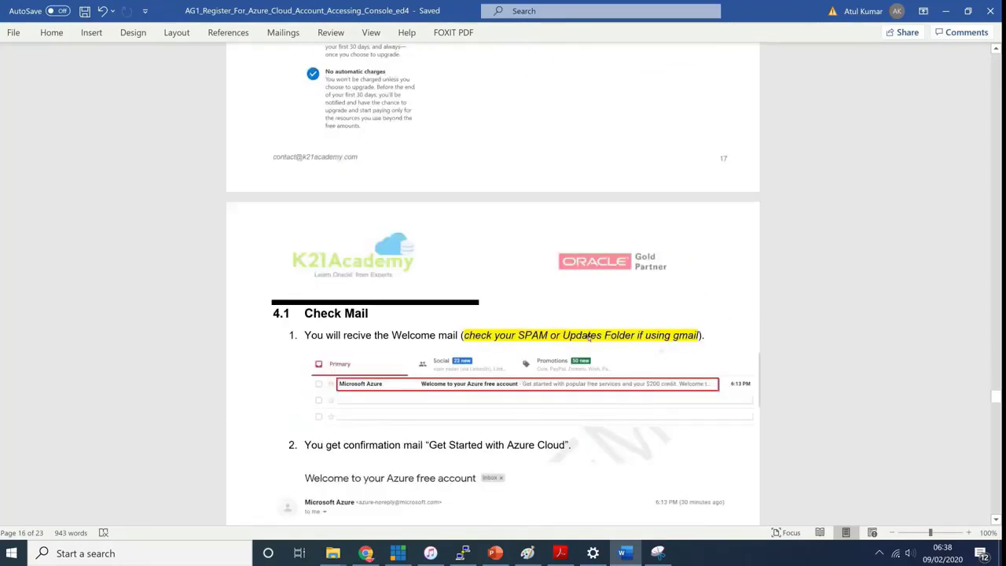
{"action": "scroll", "scroll_direction": "down", "scroll_amount": 3}
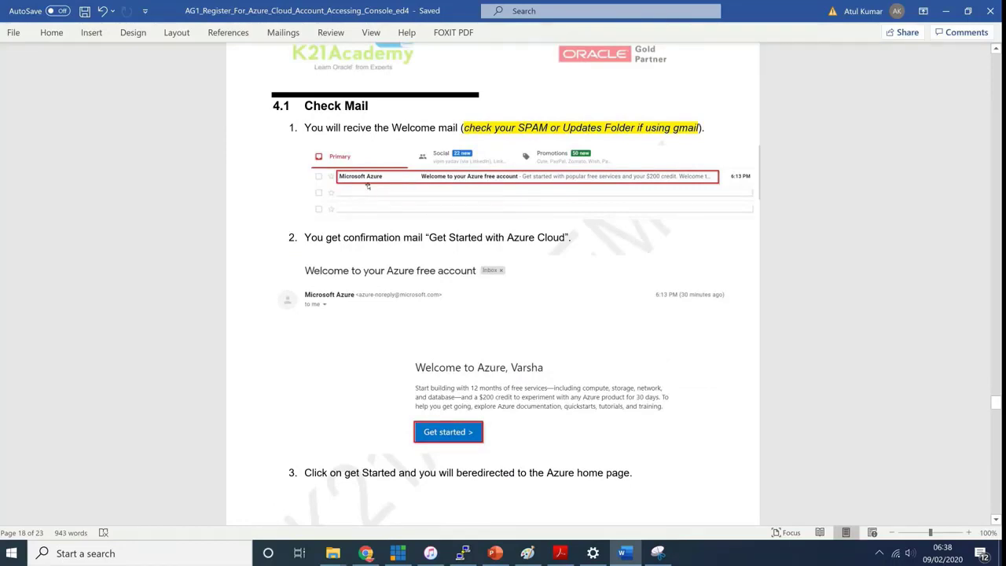
{"action": "scroll", "scroll_direction": "down", "scroll_amount": 3}
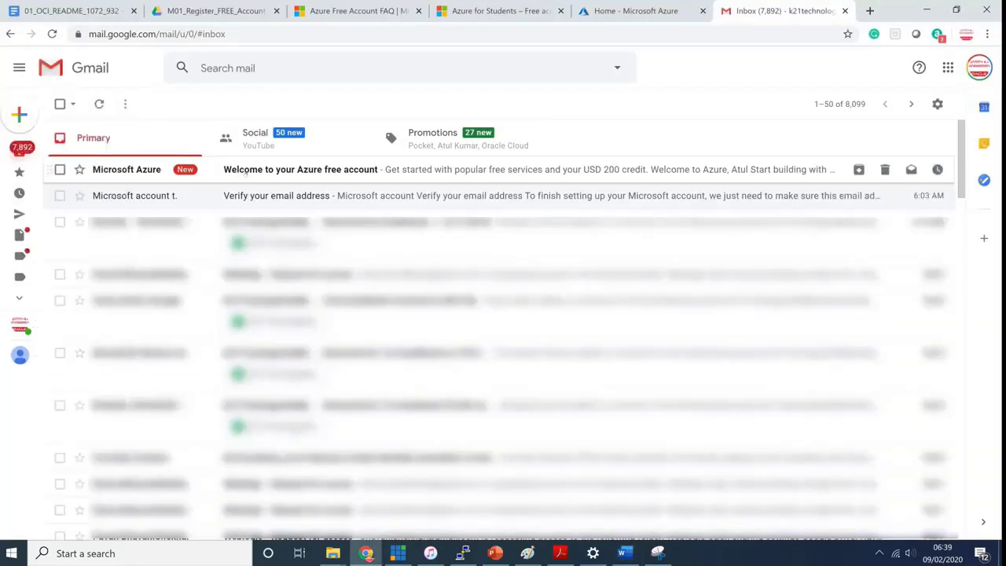
- Read the Welcome to your Azure free account email in Gmail, then return to the Word guide
{"action": "left_click", "coordinate": [300, 169]}
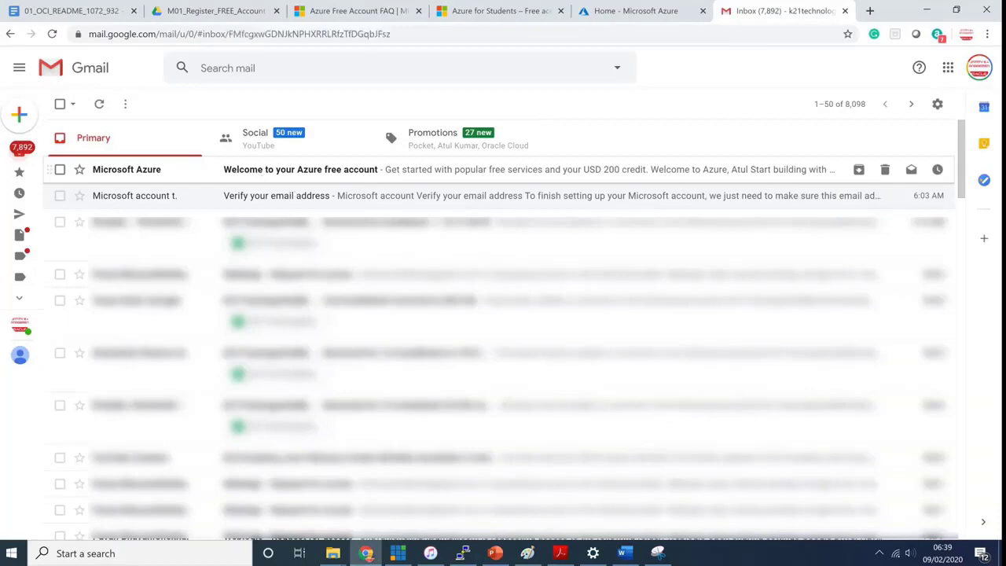
{"action": "left_click", "coordinate": [300, 169]}
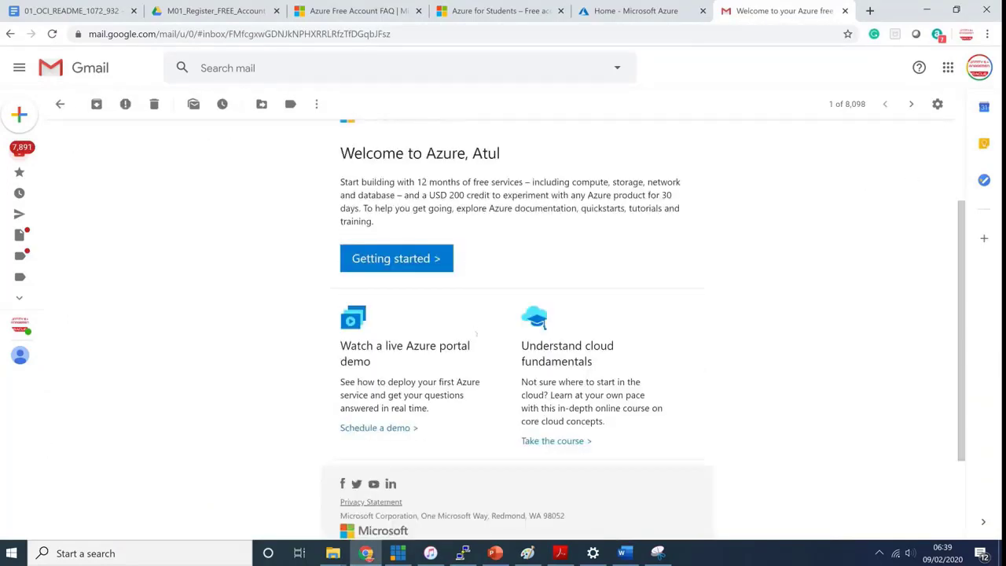
{"action": "scroll", "scroll_direction": "down", "scroll_amount": 3}
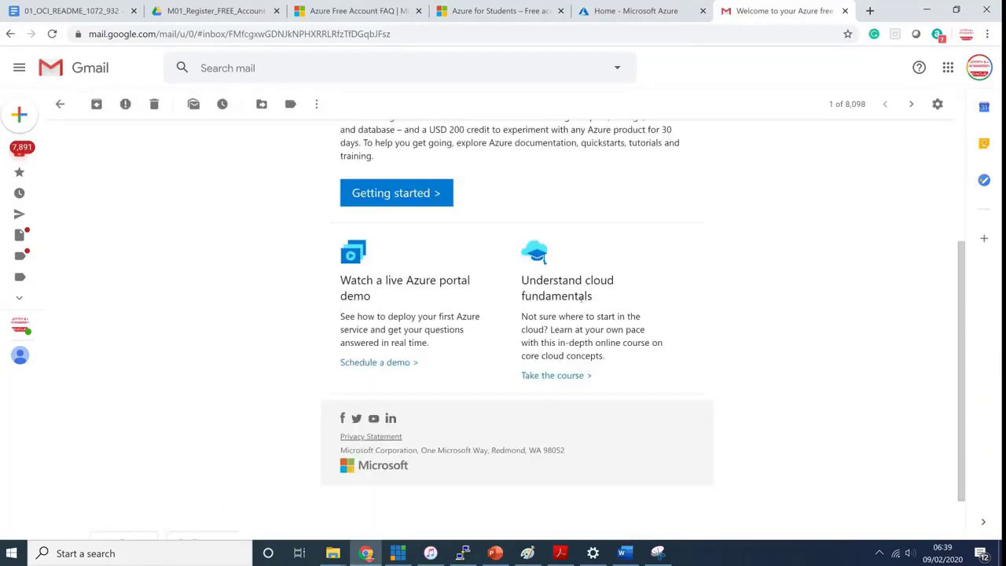
{"action": "scroll", "scroll_direction": "down", "scroll_amount": 3}
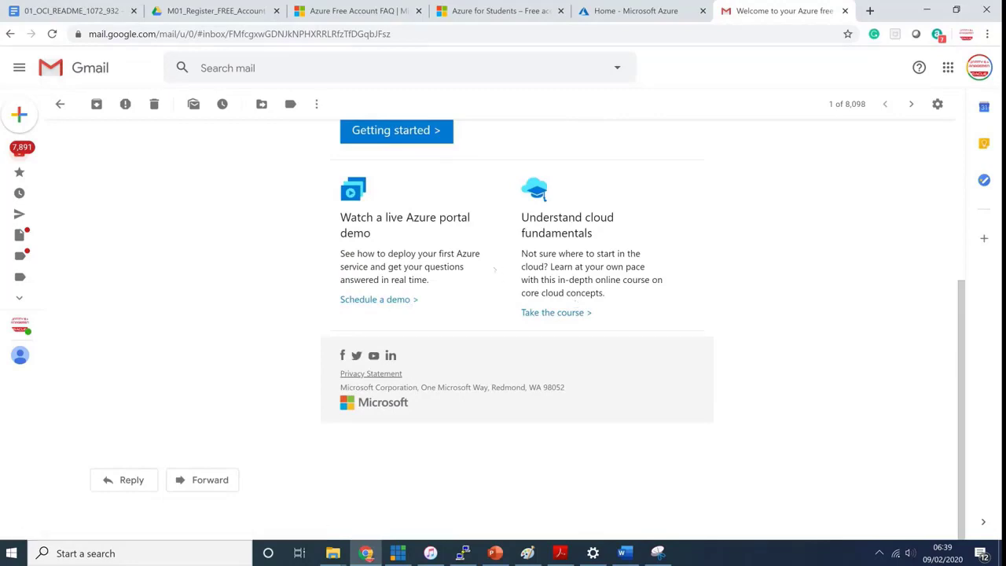
{"action": "left_click", "coordinate": [624, 551]}
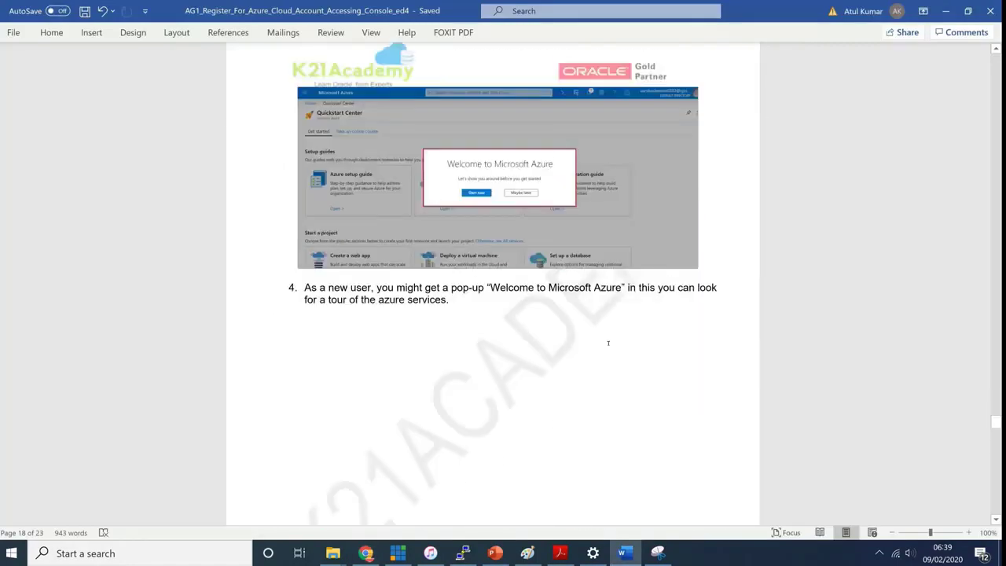
- Scroll past sections 4.2 onward to the SUMMARY on page 23
{"action": "scroll", "scroll_direction": "down", "scroll_amount": 3}
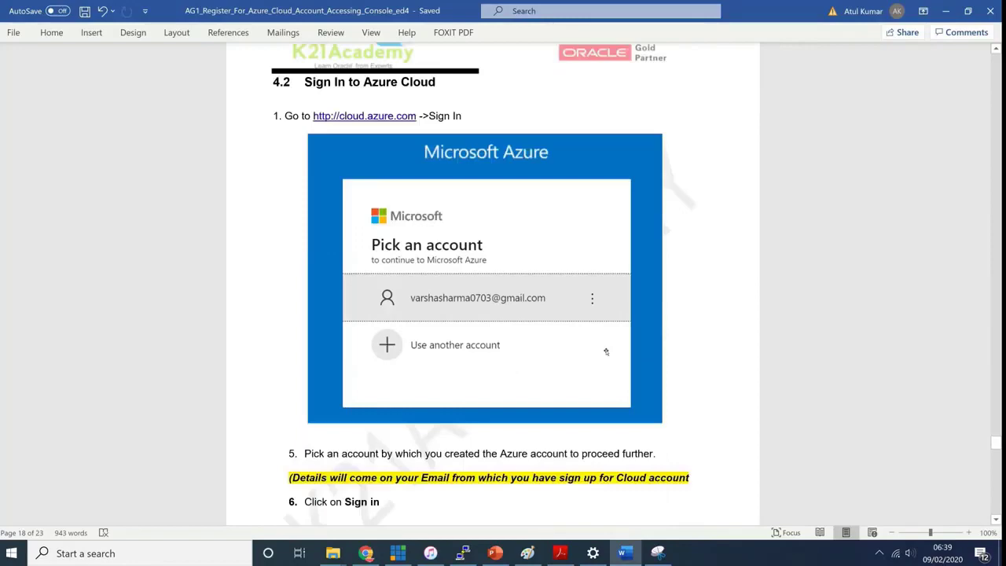
{"action": "scroll", "scroll_direction": "down", "scroll_amount": 3}
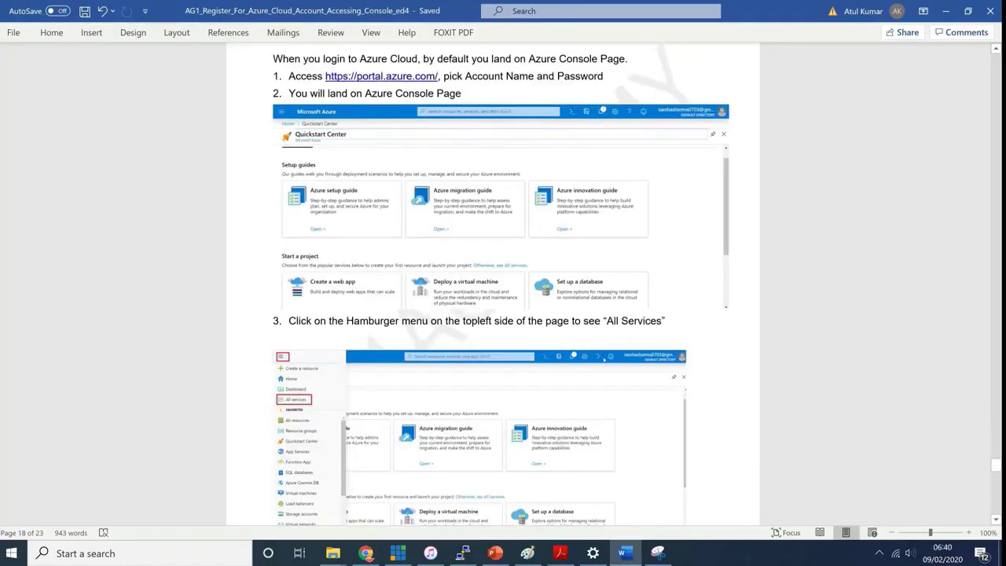
{"action": "scroll", "scroll_direction": "down", "scroll_amount": 3}
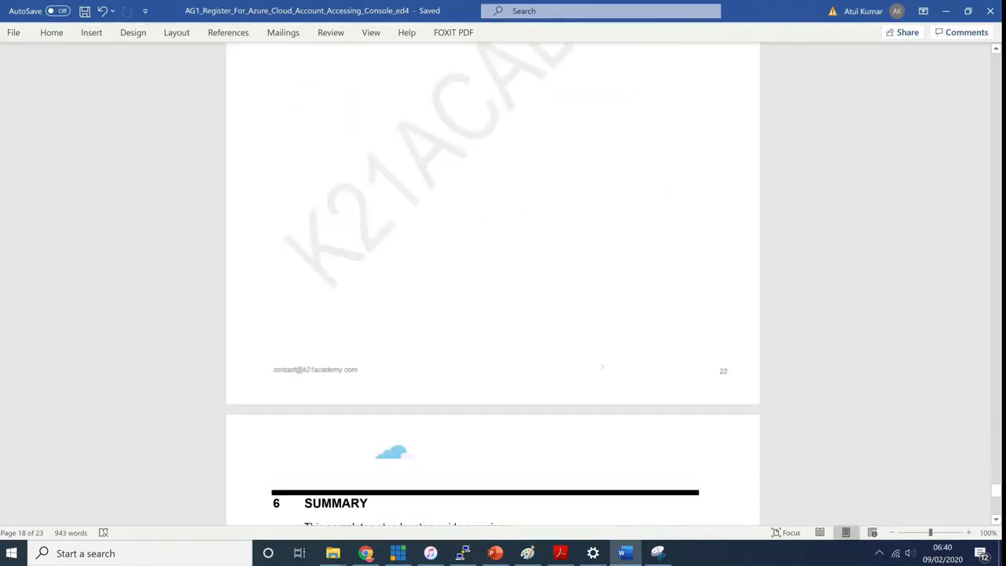
{"action": "scroll", "scroll_direction": "down", "scroll_amount": 3}
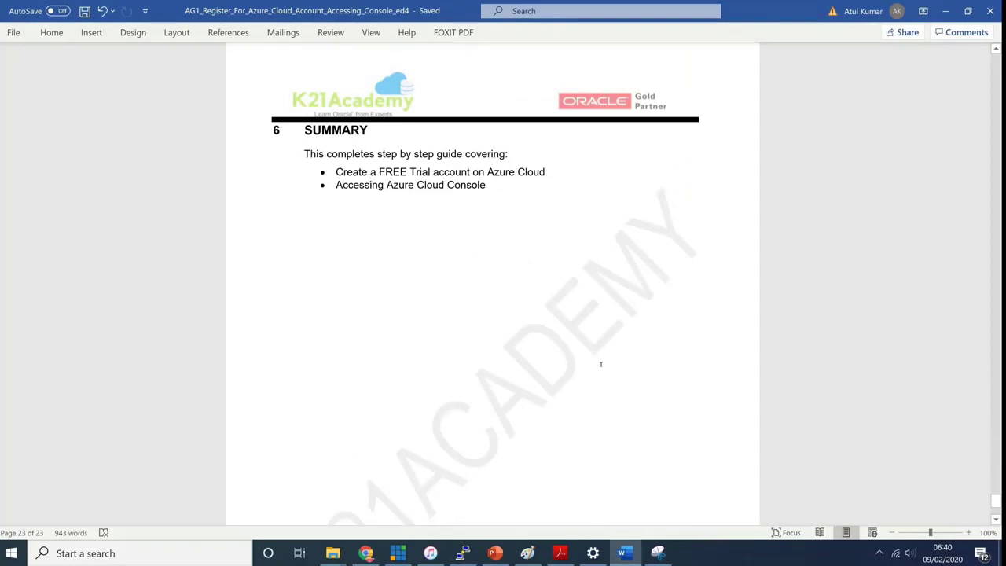